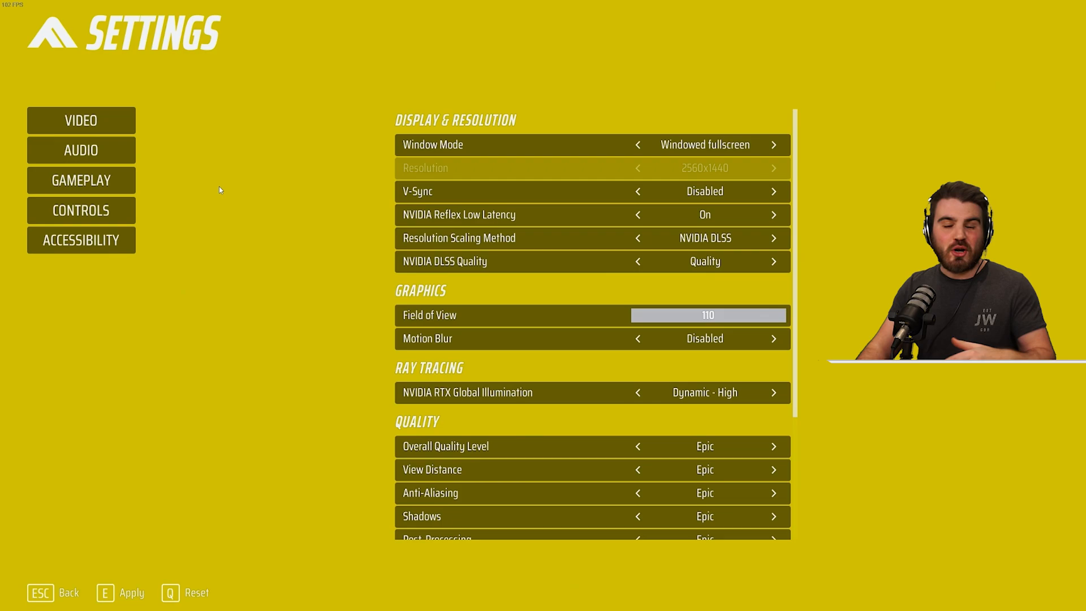
pyautogui.moveTo(626, 145)
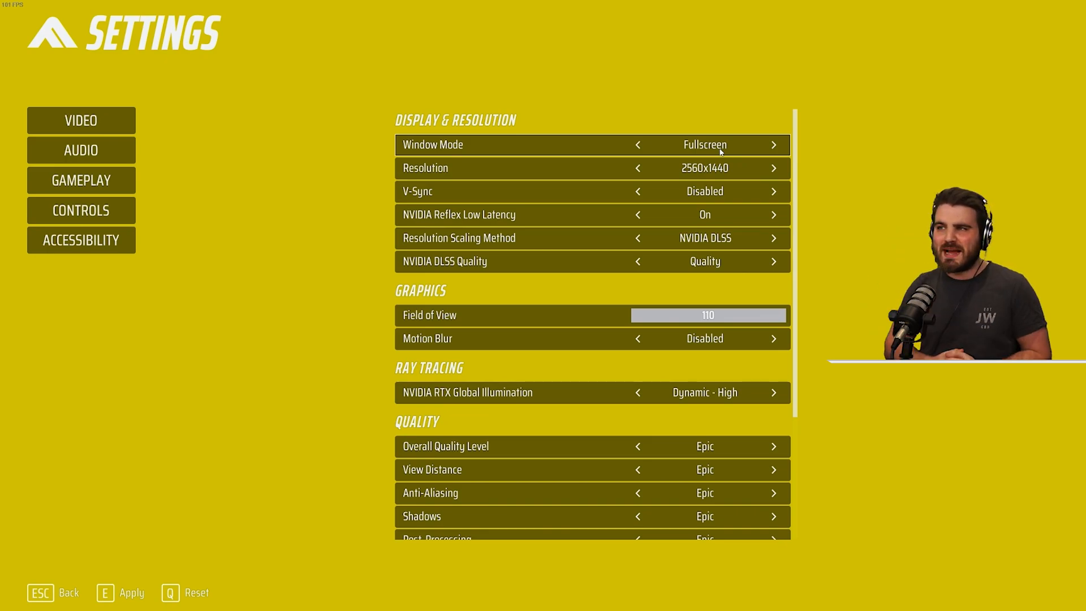
pyautogui.moveTo(749, 173)
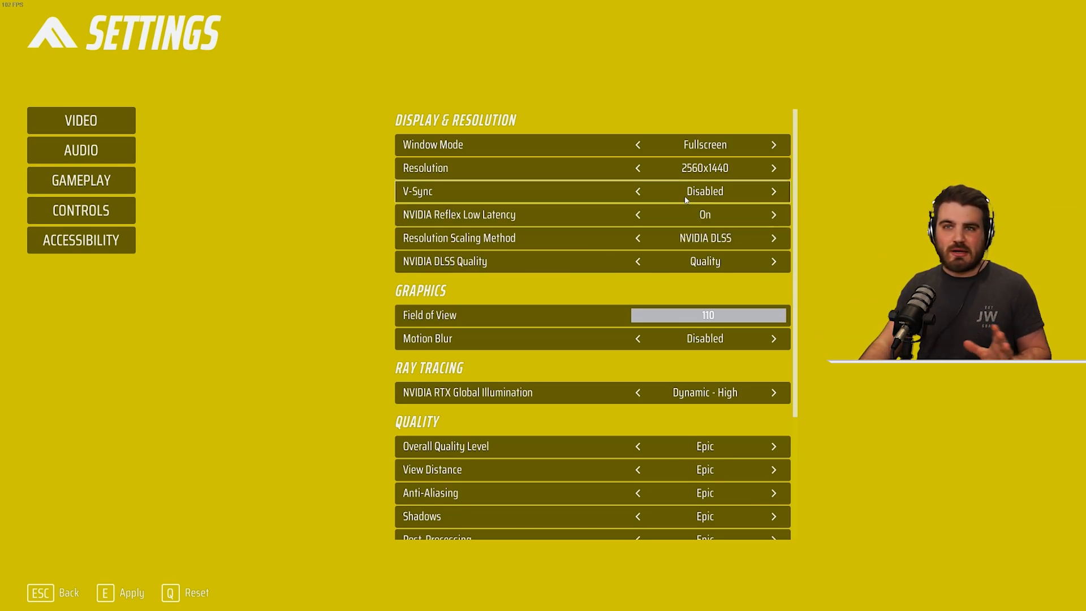
# Step: Keep Window Mode fullscreen, leave NVIDIA Reflex On, and switch Resolution Scaling to AMD FSR2
pyautogui.click(773, 145)
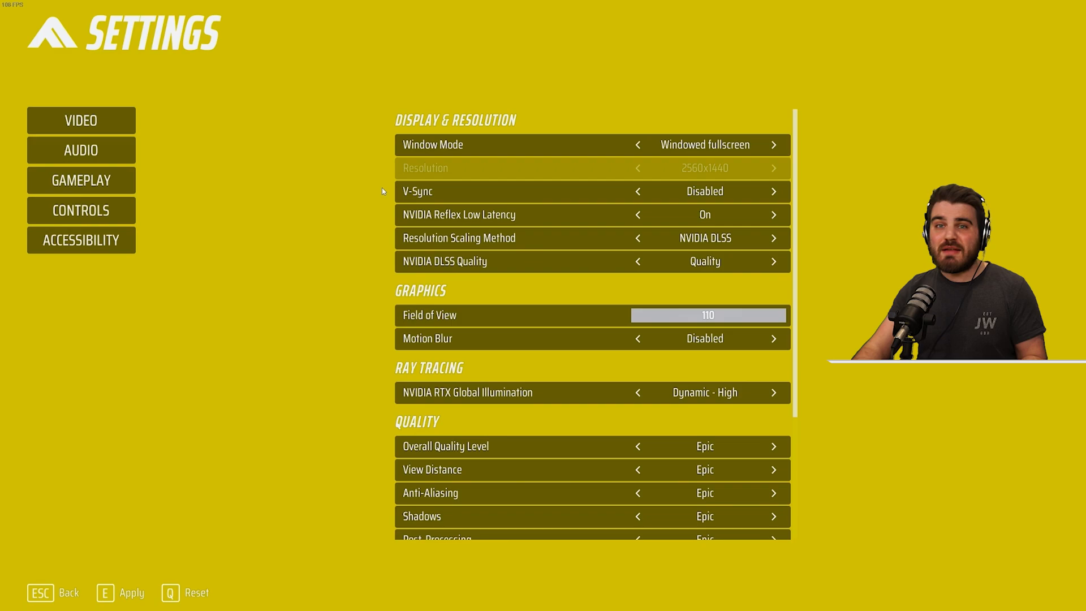
pyautogui.moveTo(378, 220)
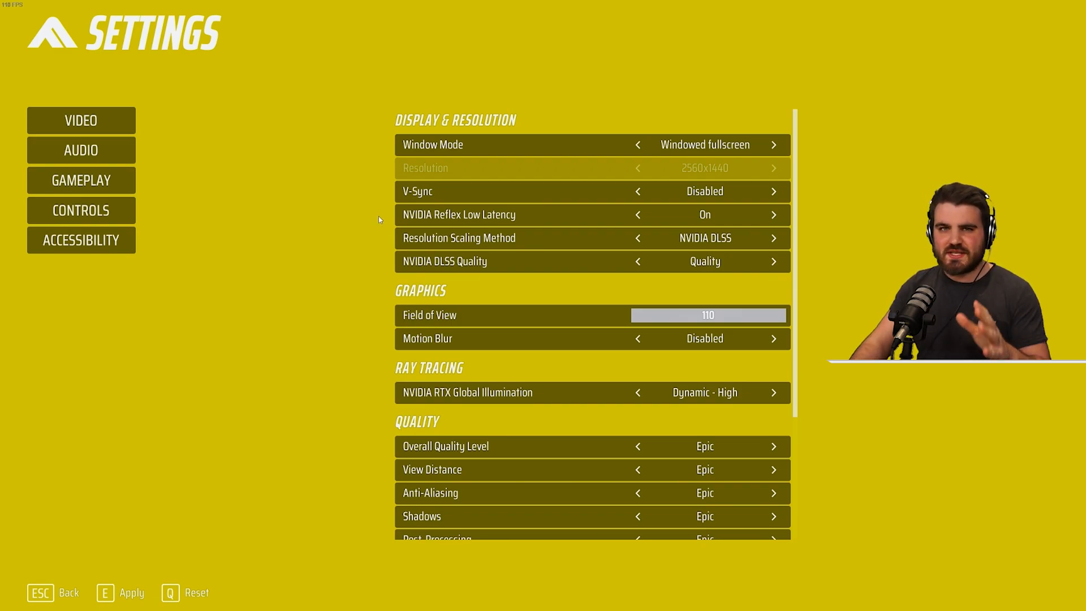
pyautogui.moveTo(531, 215)
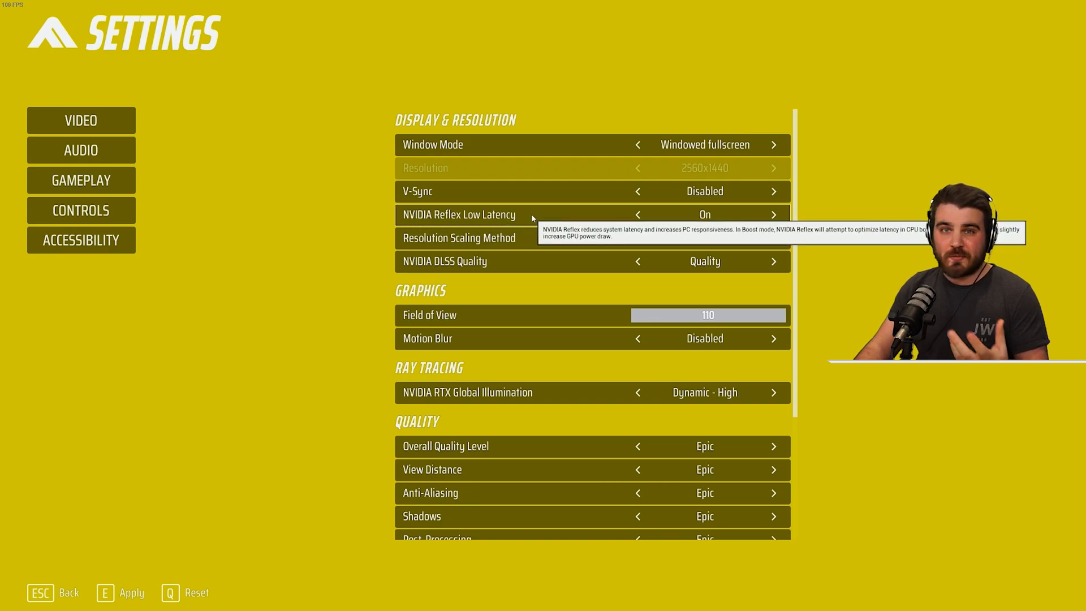
pyautogui.click(774, 214)
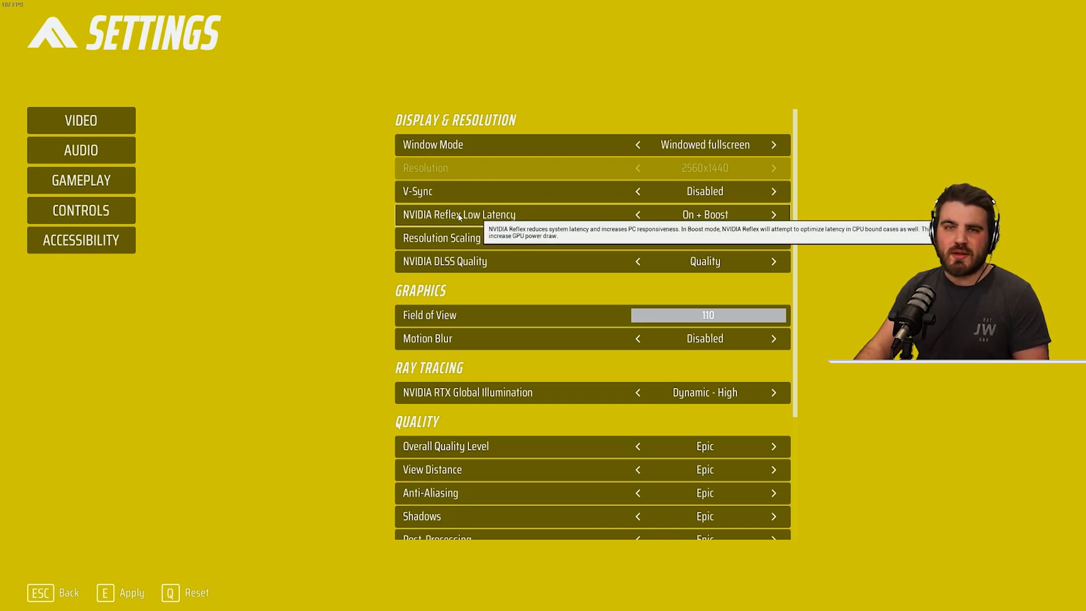
pyautogui.moveTo(366, 214)
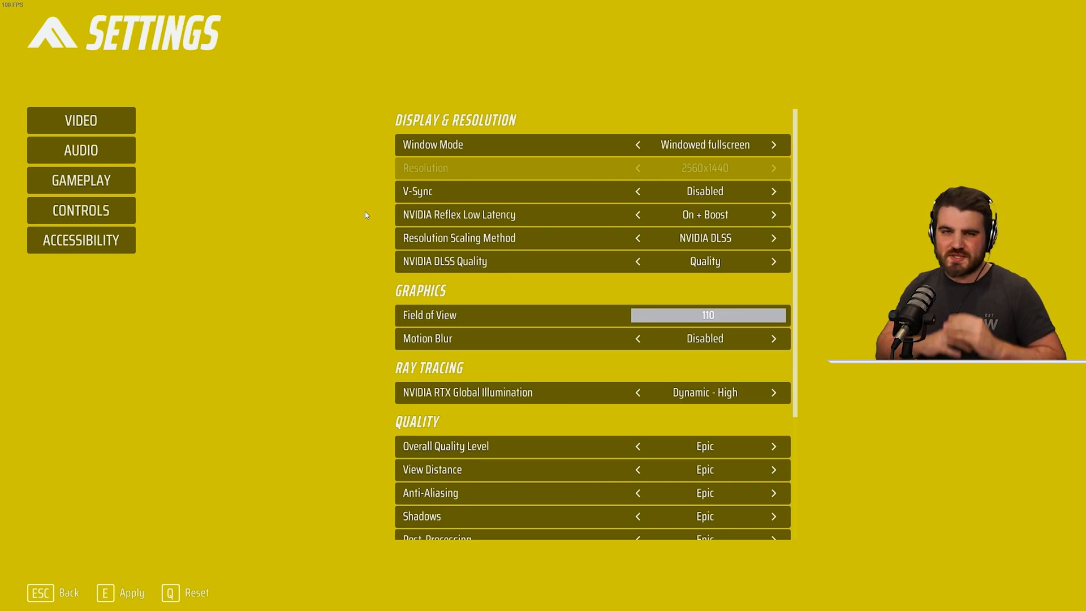
pyautogui.moveTo(438, 215)
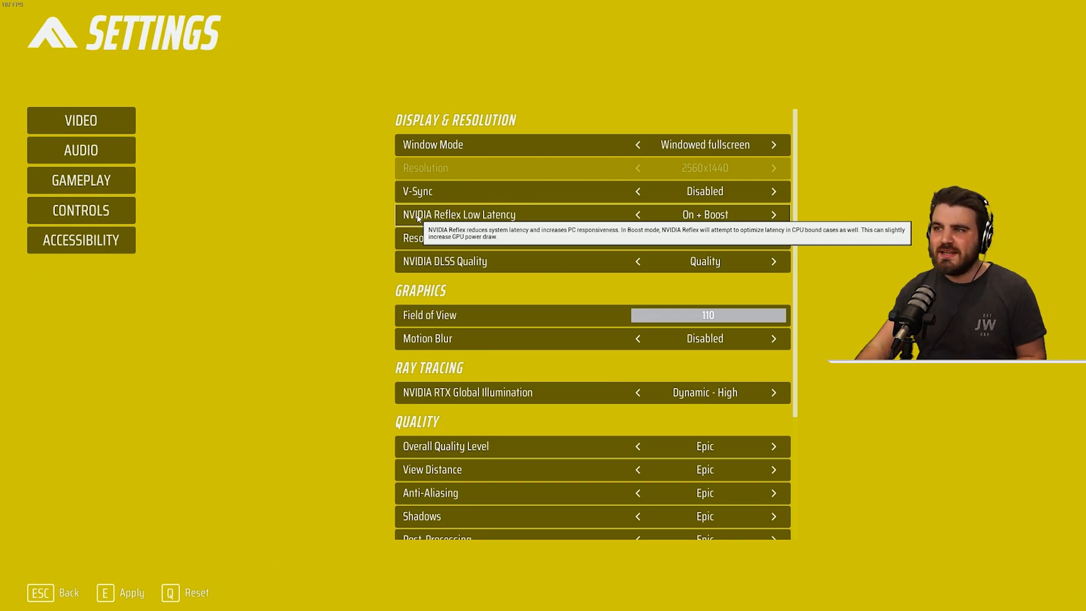
pyautogui.click(636, 213)
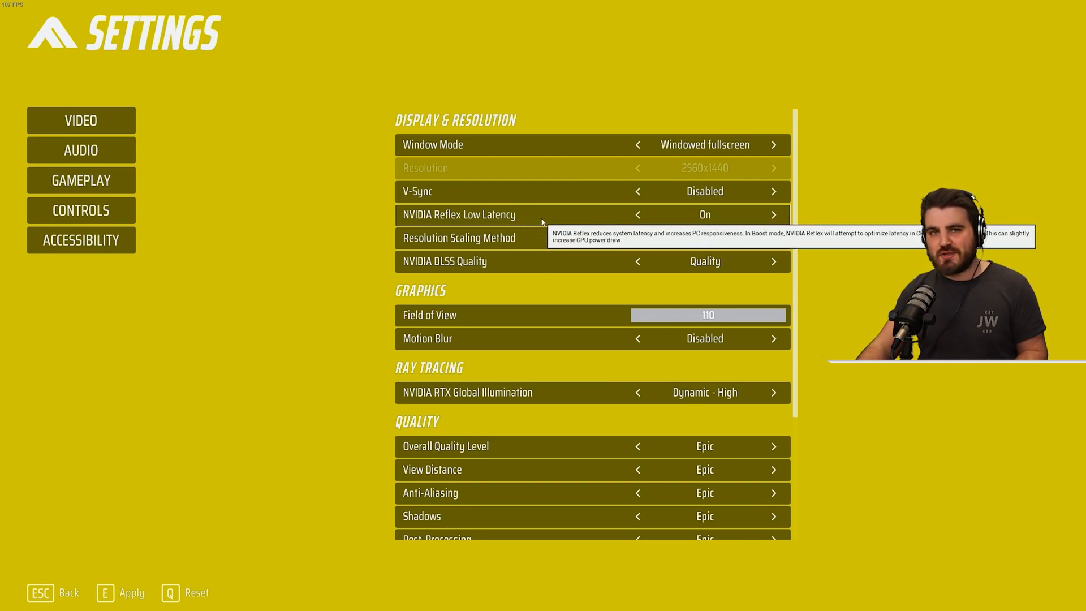
pyautogui.moveTo(477, 220)
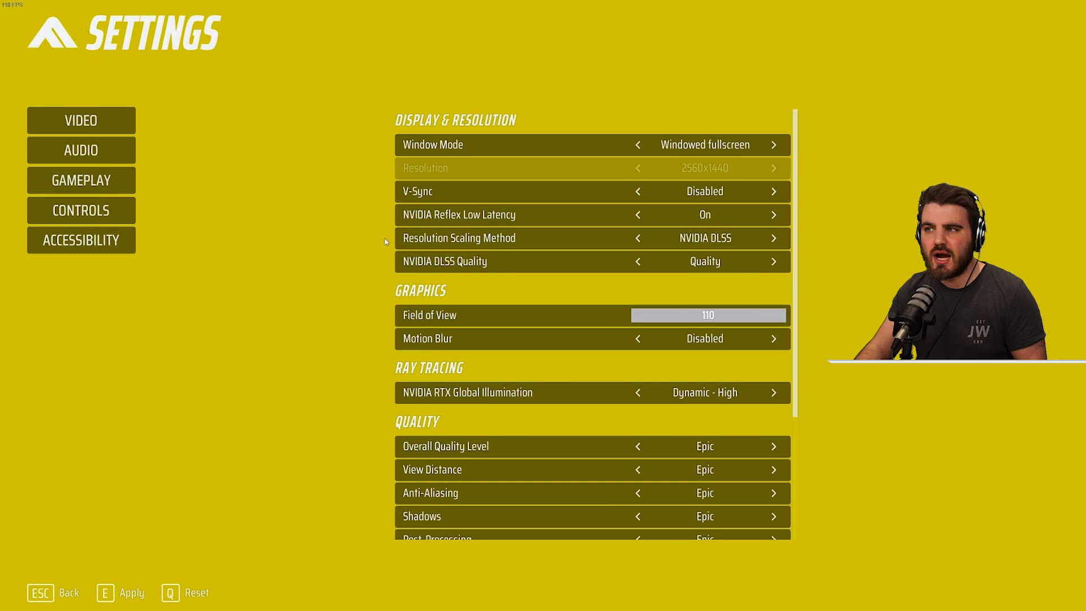
pyautogui.moveTo(464, 237)
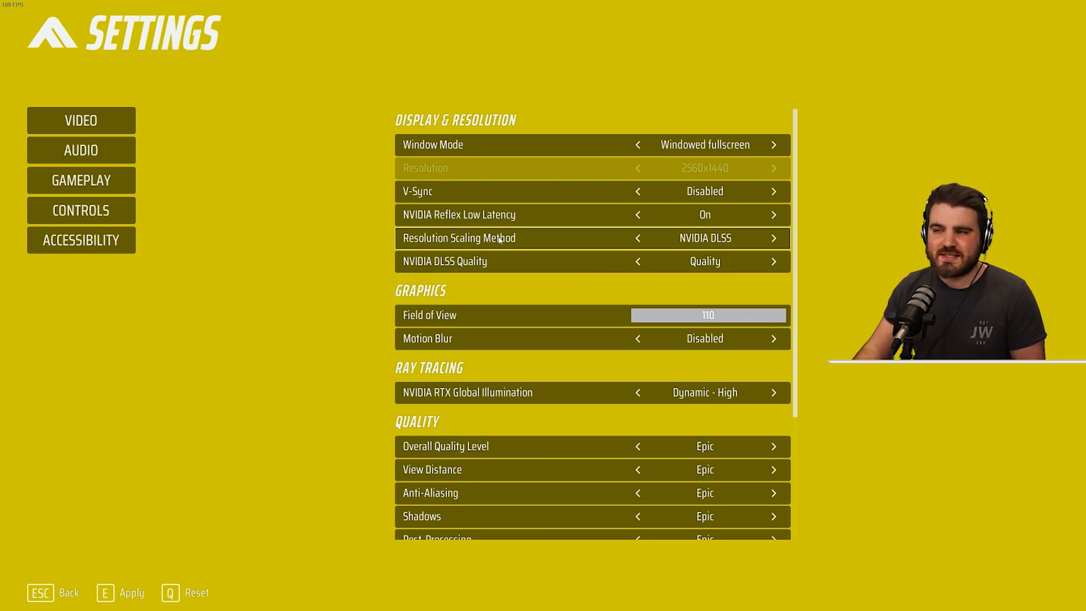
pyautogui.click(773, 238)
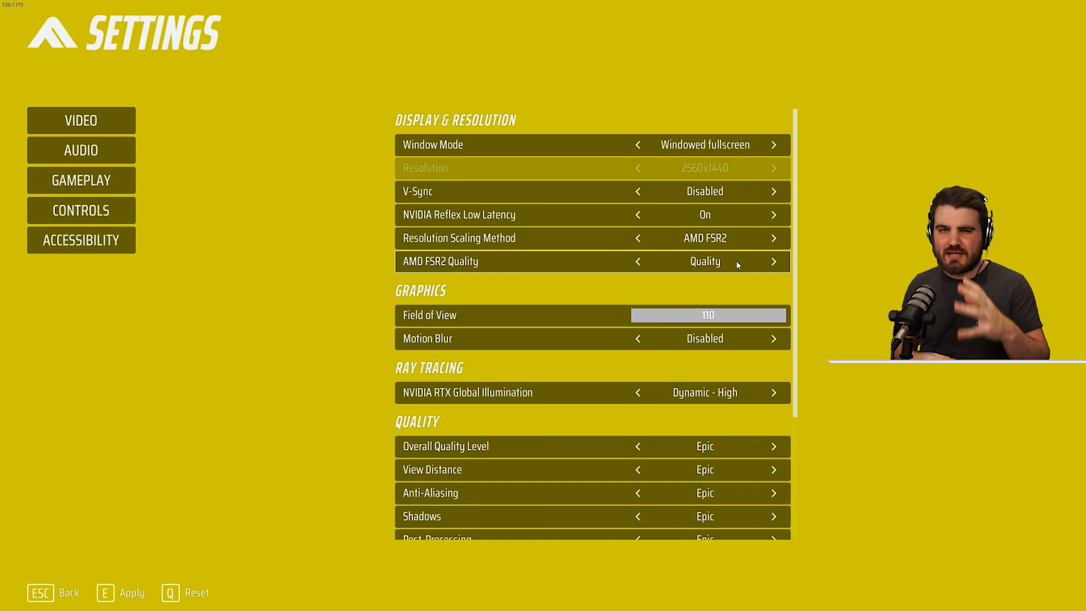
pyautogui.moveTo(699, 247)
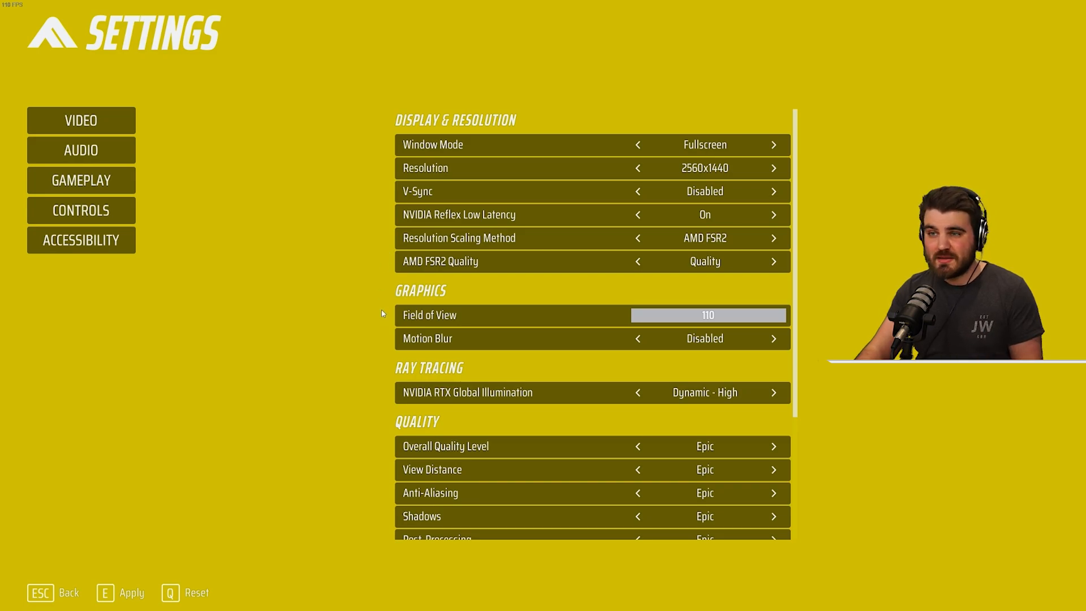
pyautogui.moveTo(730, 320)
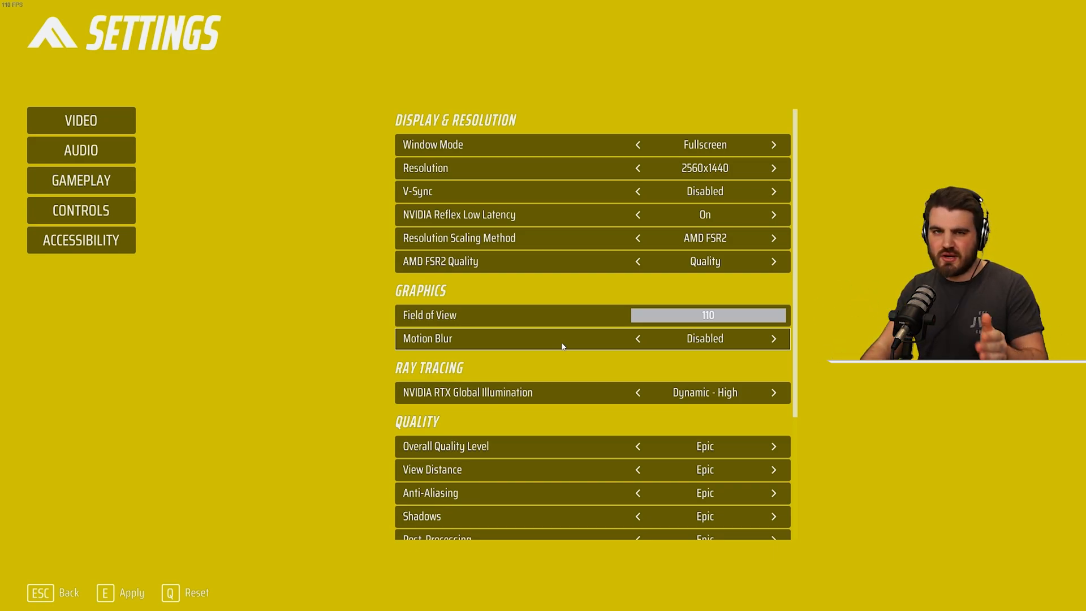
pyautogui.moveTo(457, 392)
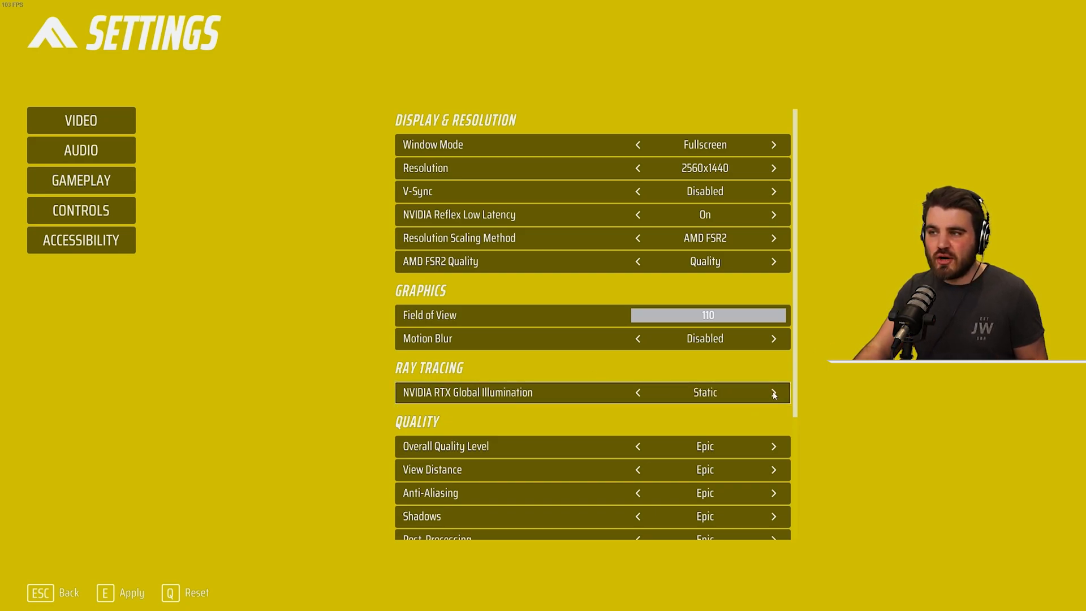
pyautogui.moveTo(581, 399)
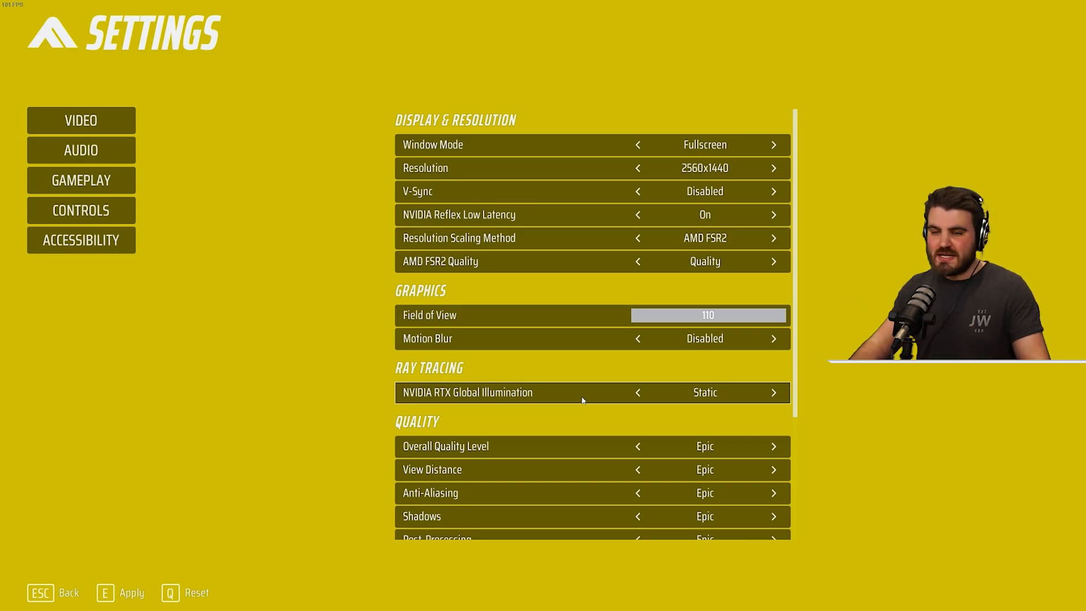
pyautogui.moveTo(152, 578)
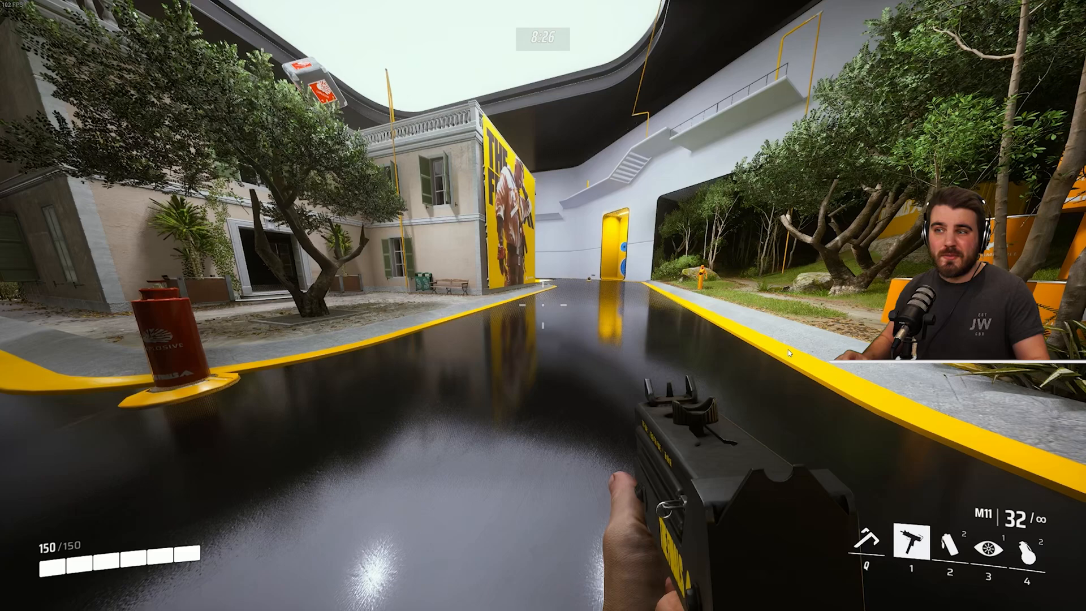
# Step: Reach the video settings from the pause menu and try lowering View Distance
pyautogui.press('Escape')
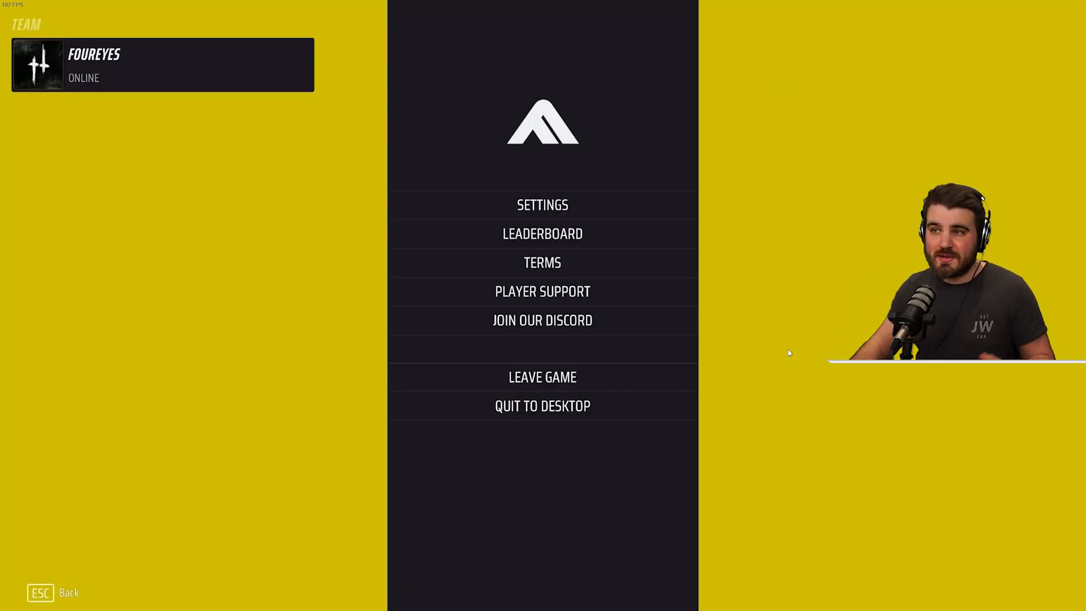
pyautogui.click(542, 204)
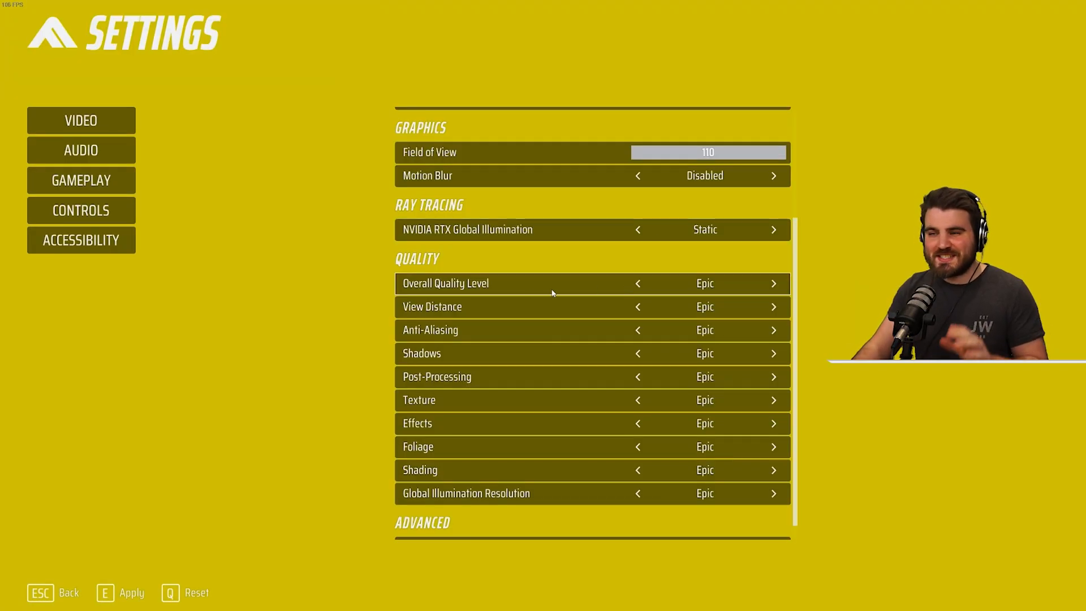
pyautogui.moveTo(634, 307)
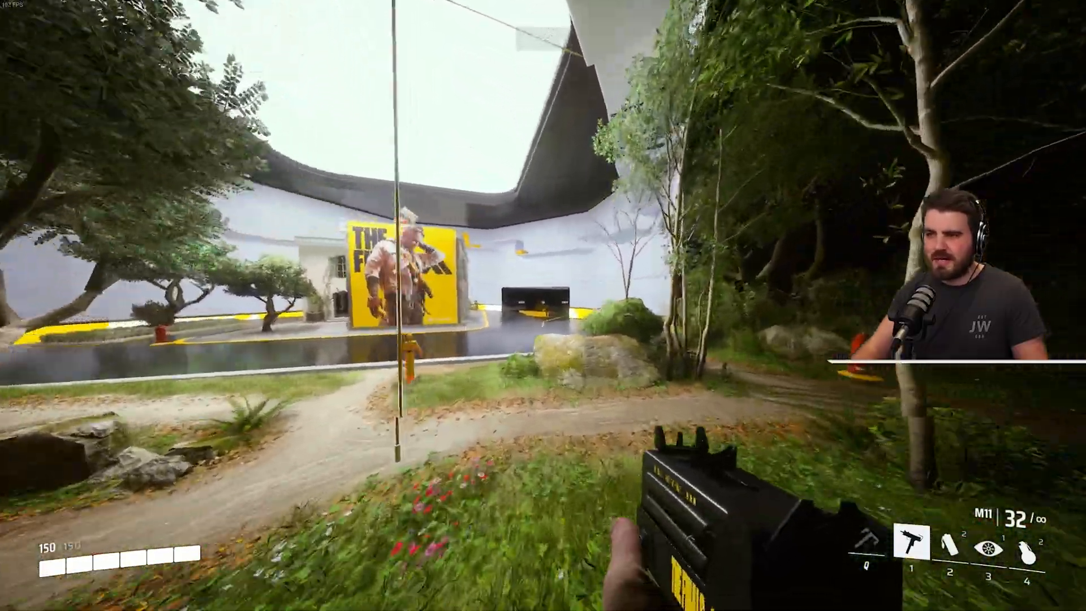
pyautogui.press('Escape')
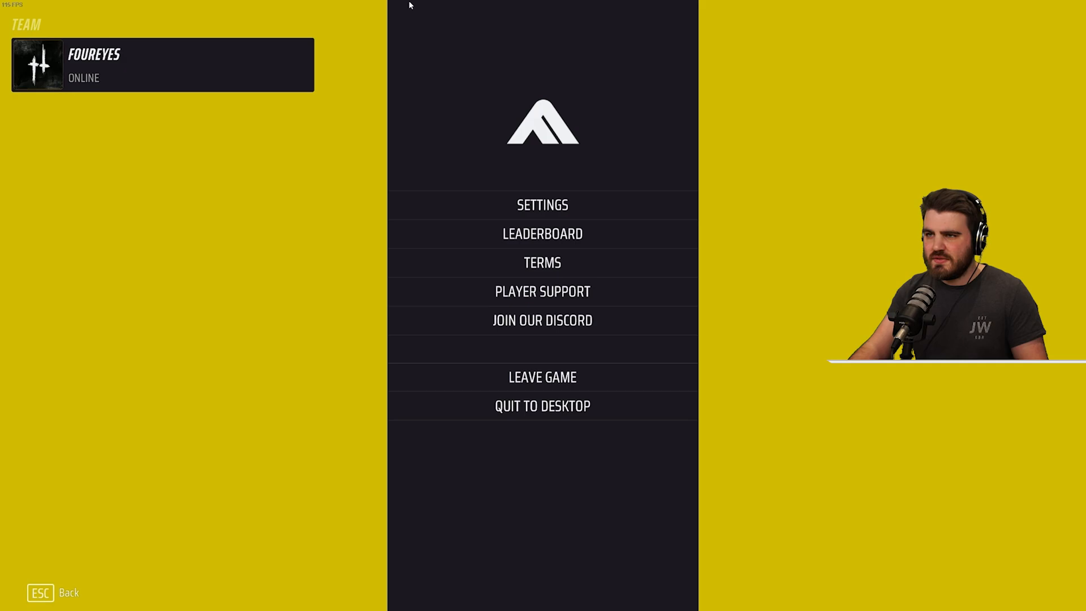
pyautogui.click(542, 204)
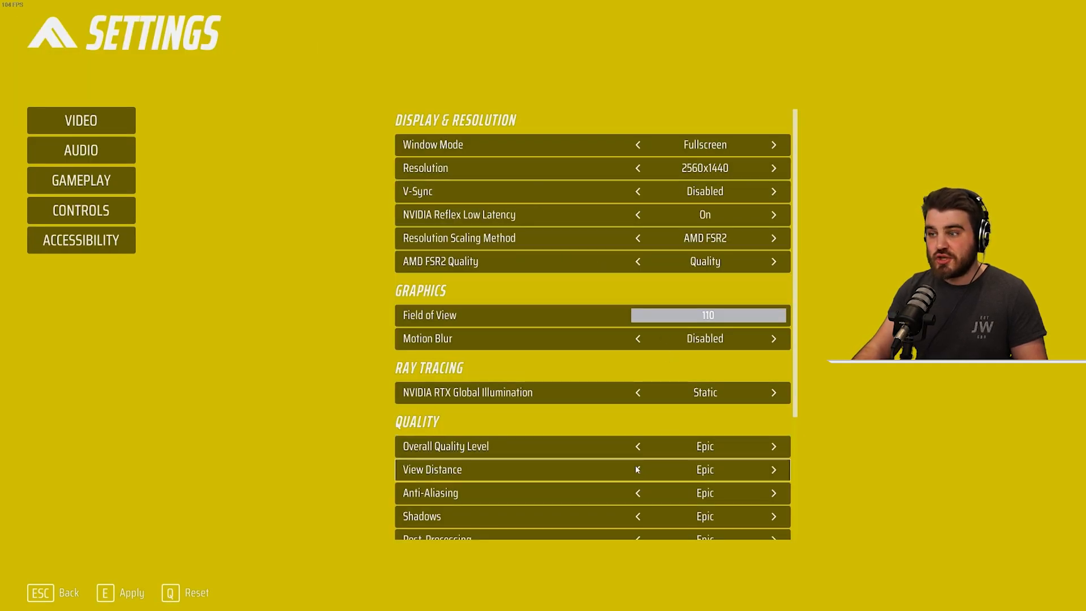
pyautogui.click(636, 470)
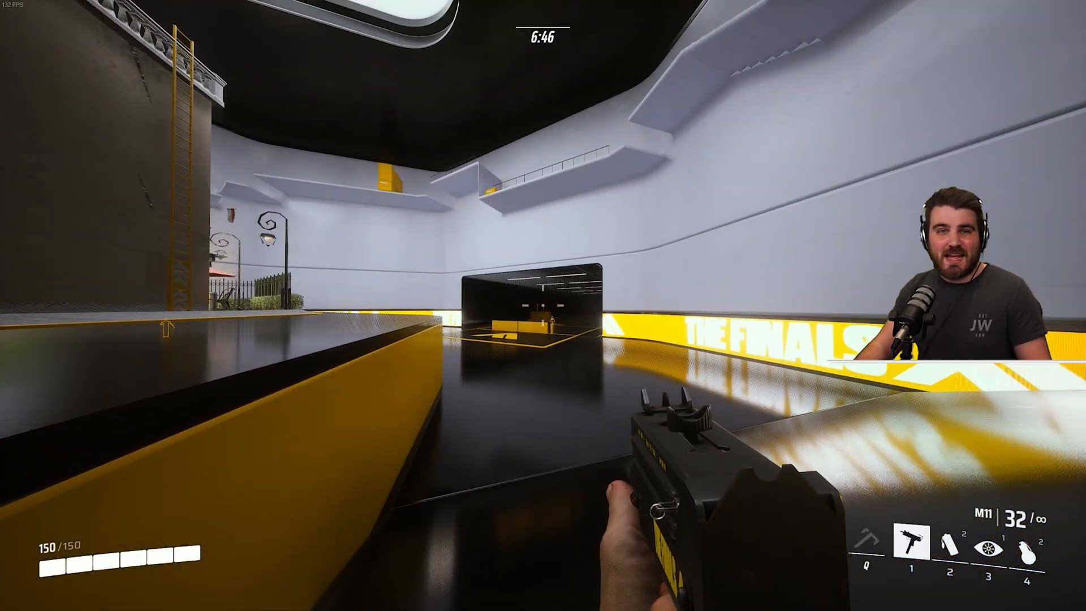
# Step: Set View Distance to High and resume the game to test it
pyautogui.press('Escape')
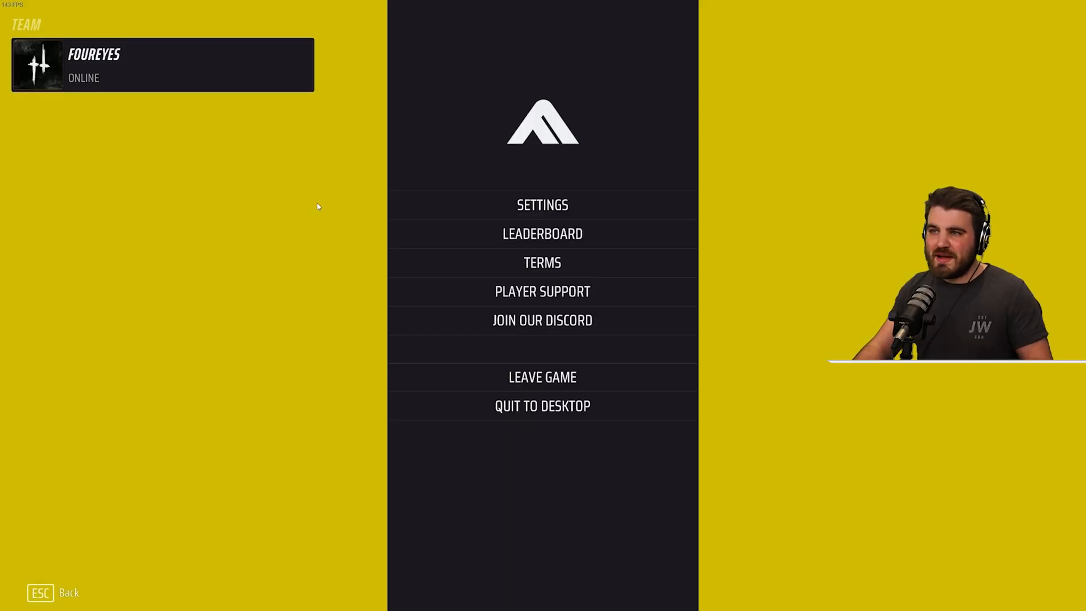
pyautogui.click(541, 205)
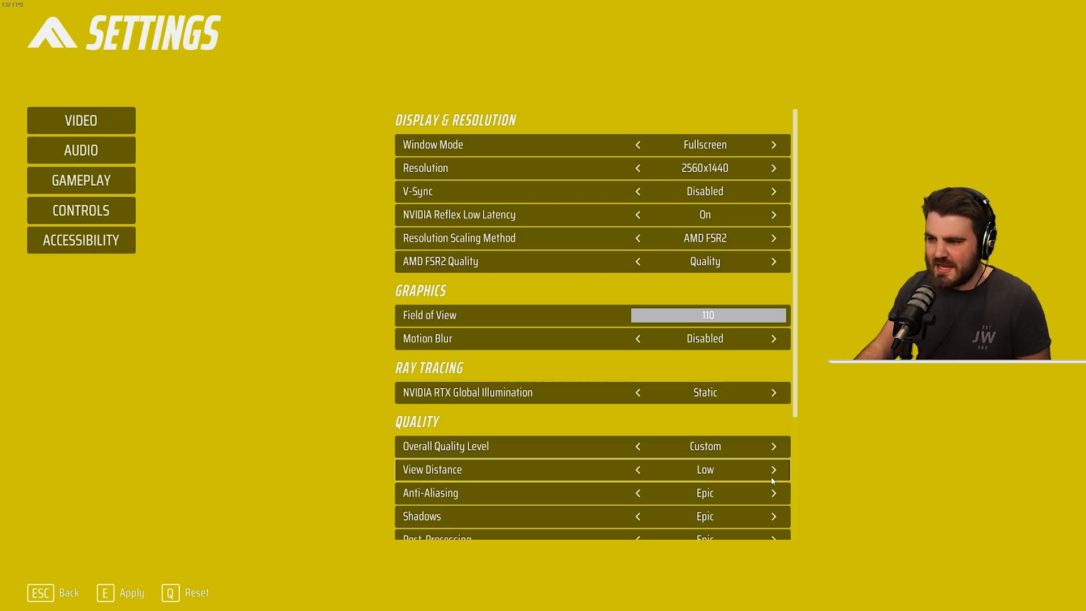
pyautogui.click(774, 470)
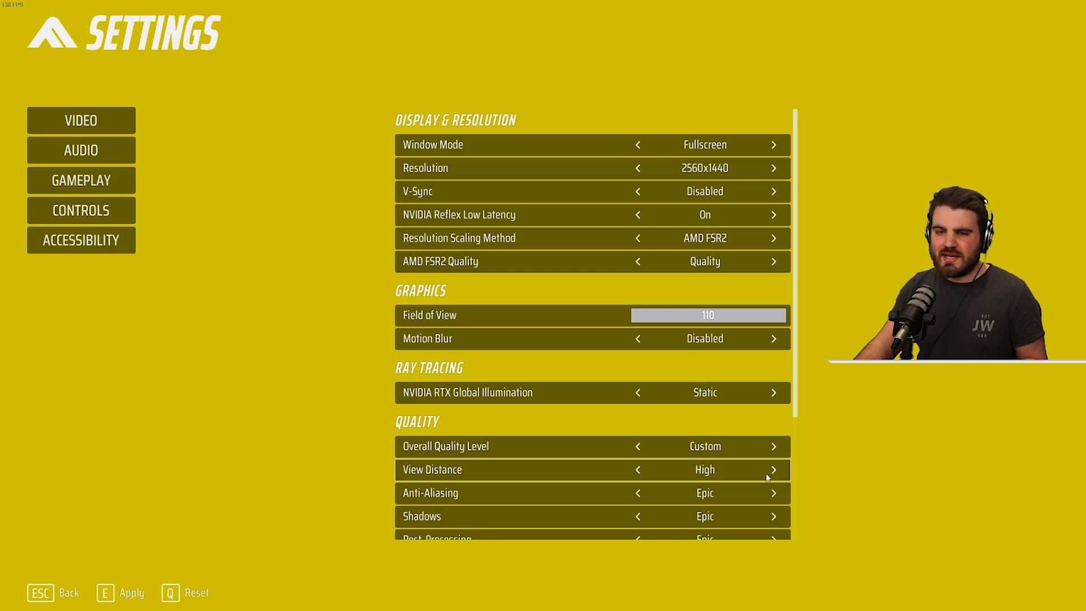
pyautogui.press('Escape')
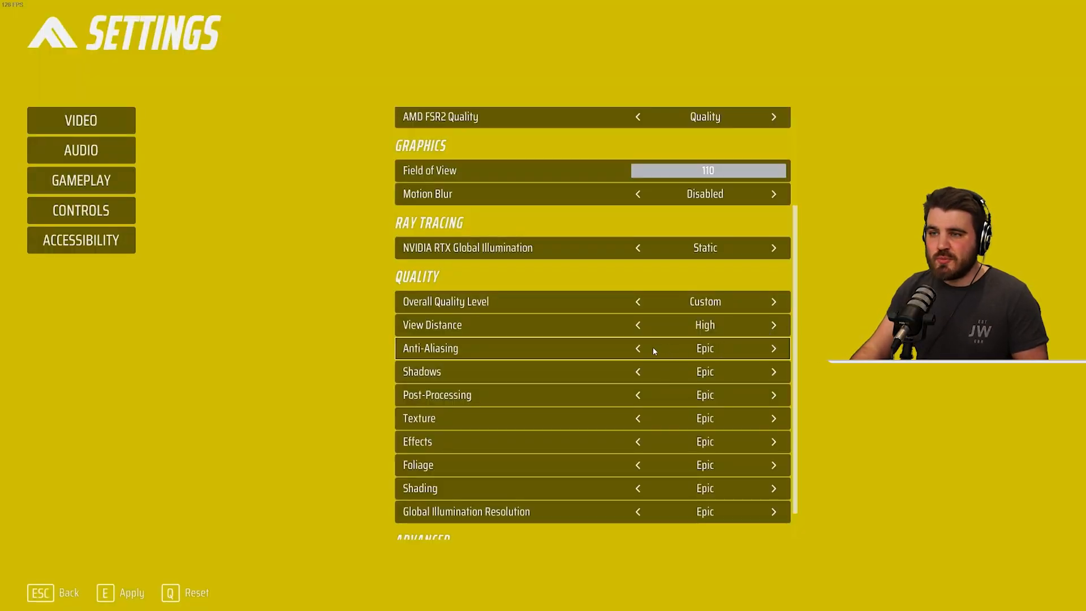
# Step: Compare Anti-Aliasing at Epic, High and Low, leaving it on High
pyautogui.click(637, 347)
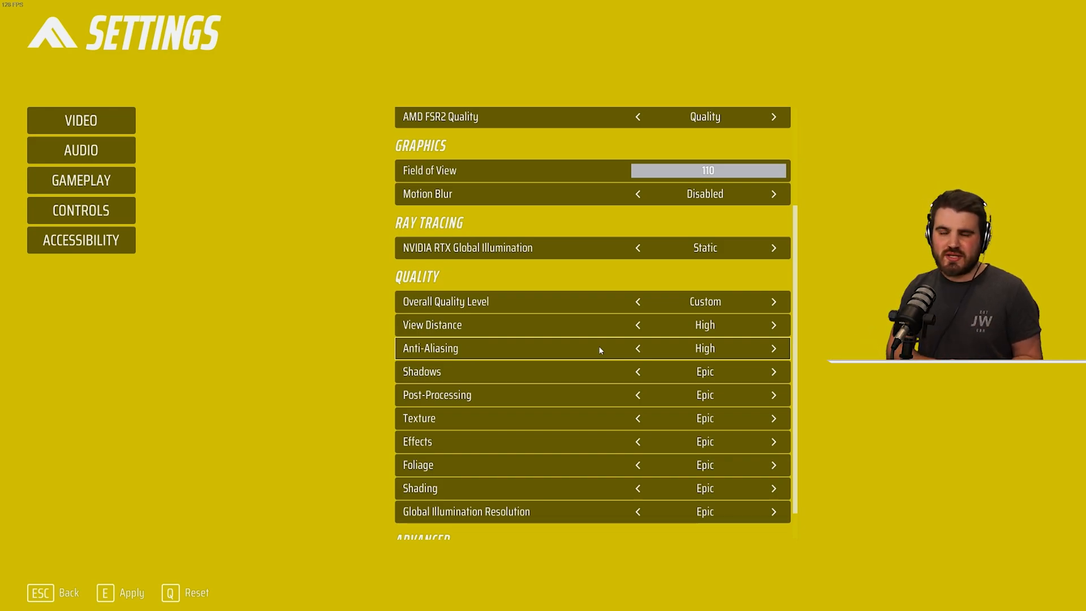
pyautogui.click(772, 347)
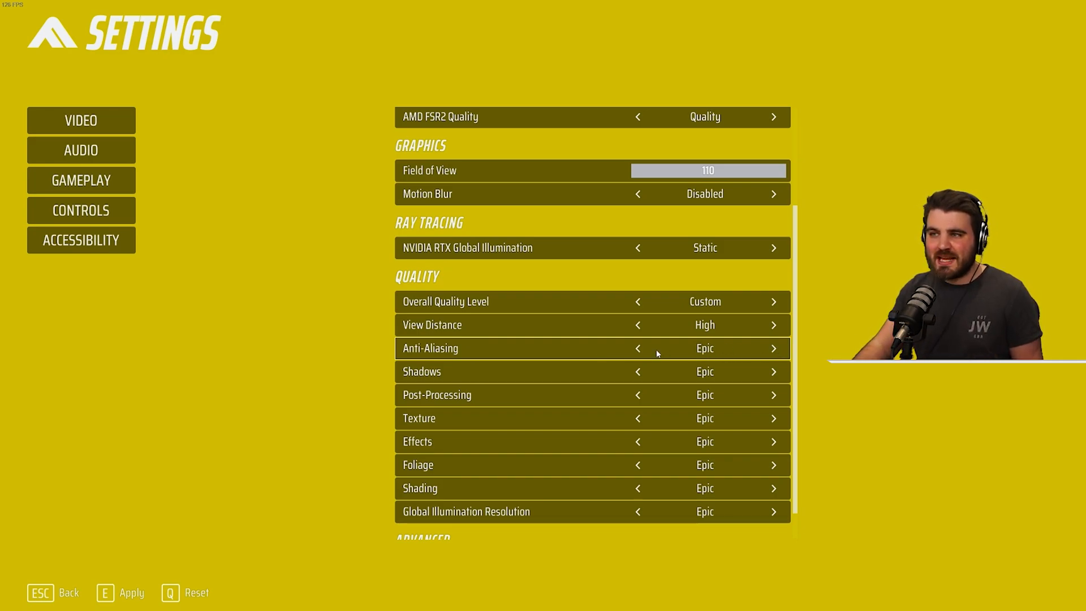
pyautogui.click(637, 348)
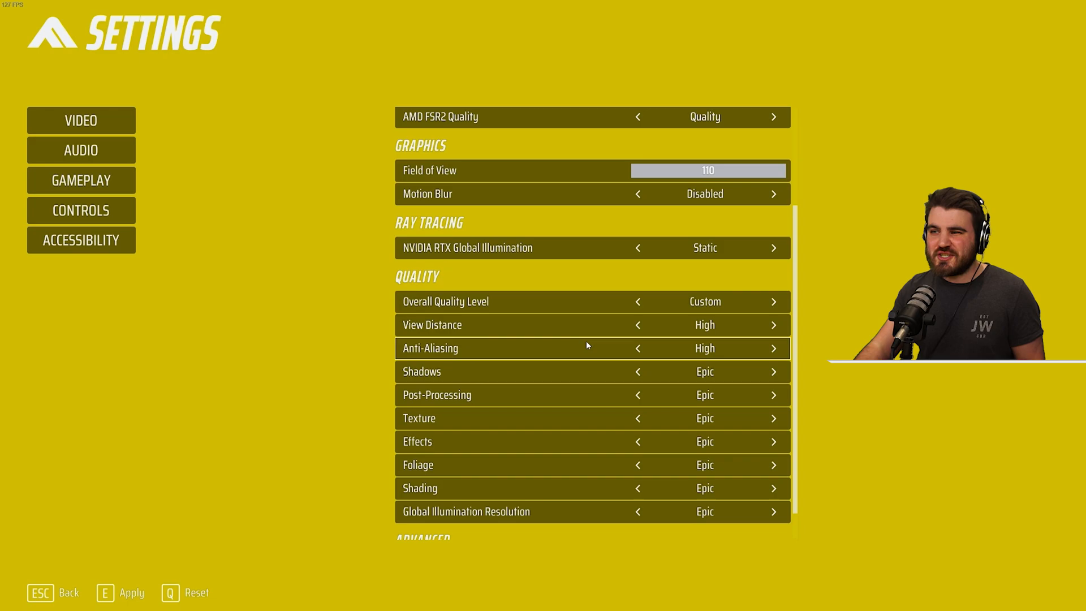
pyautogui.click(637, 348)
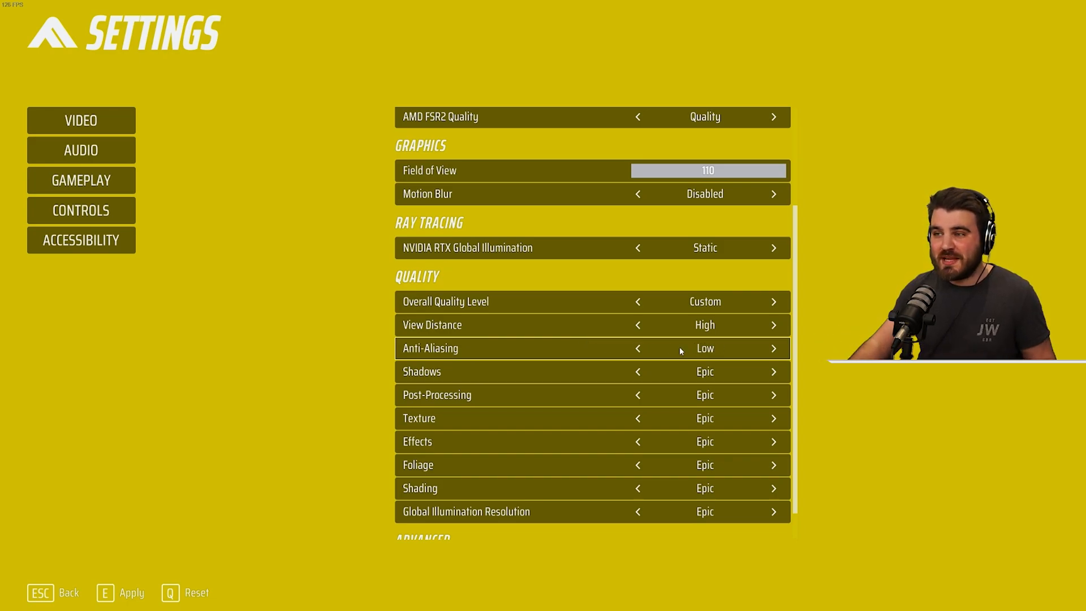
pyautogui.click(773, 347)
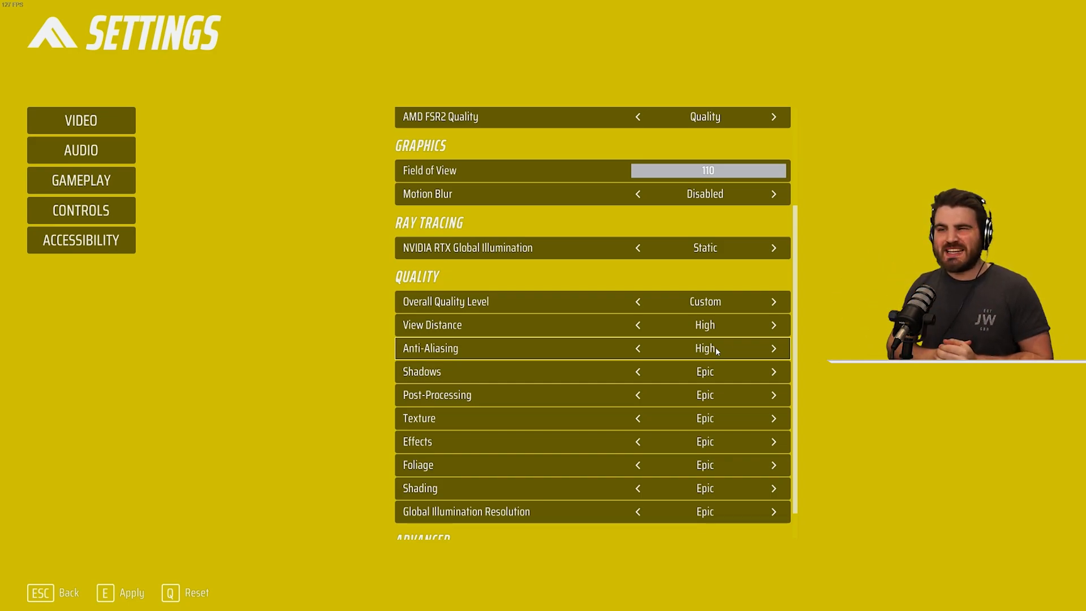
pyautogui.scroll(3)
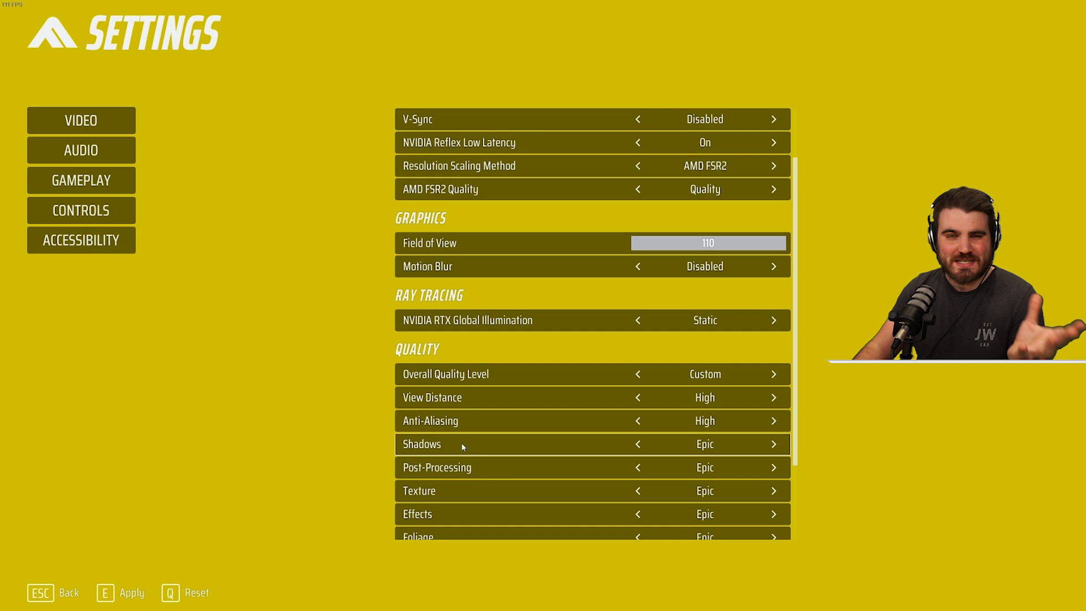
# Step: Back out to the pause menu and return to the settings to reach Shadows
pyautogui.press('Escape')
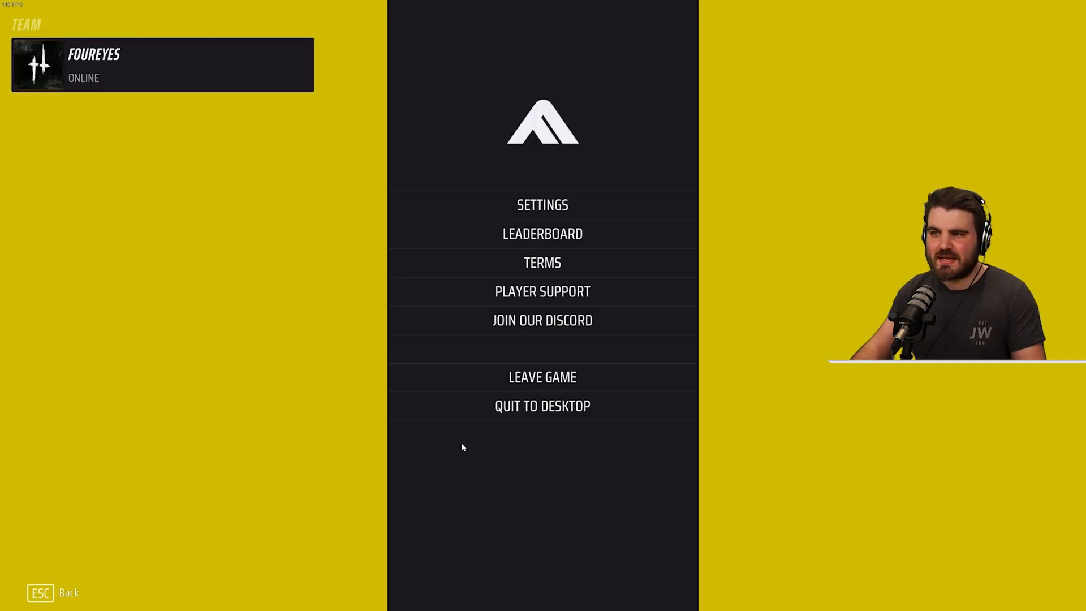
pyautogui.press('Escape')
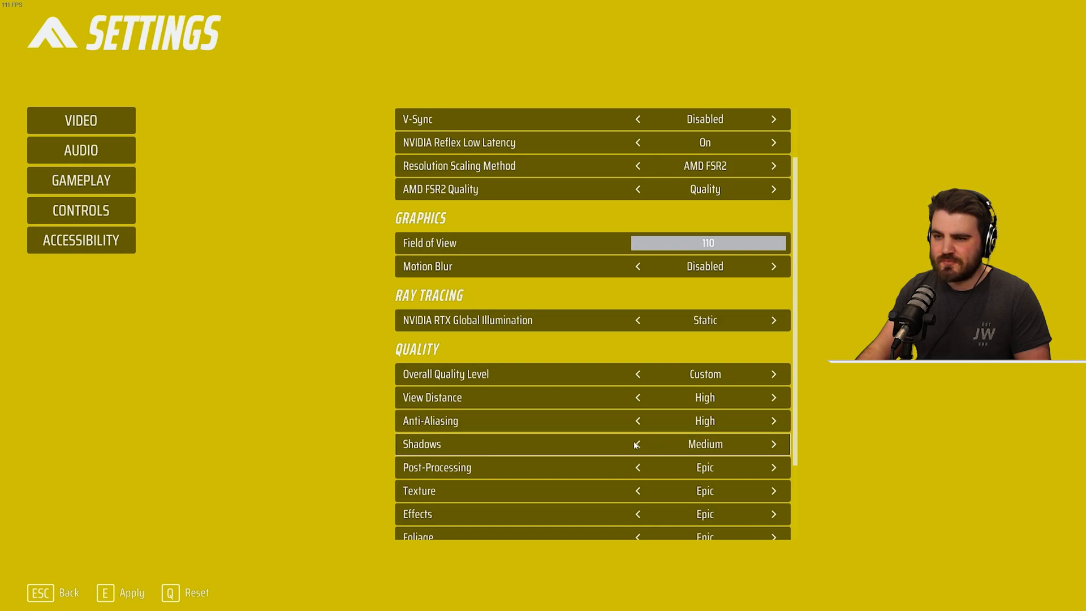
pyautogui.moveTo(160, 534)
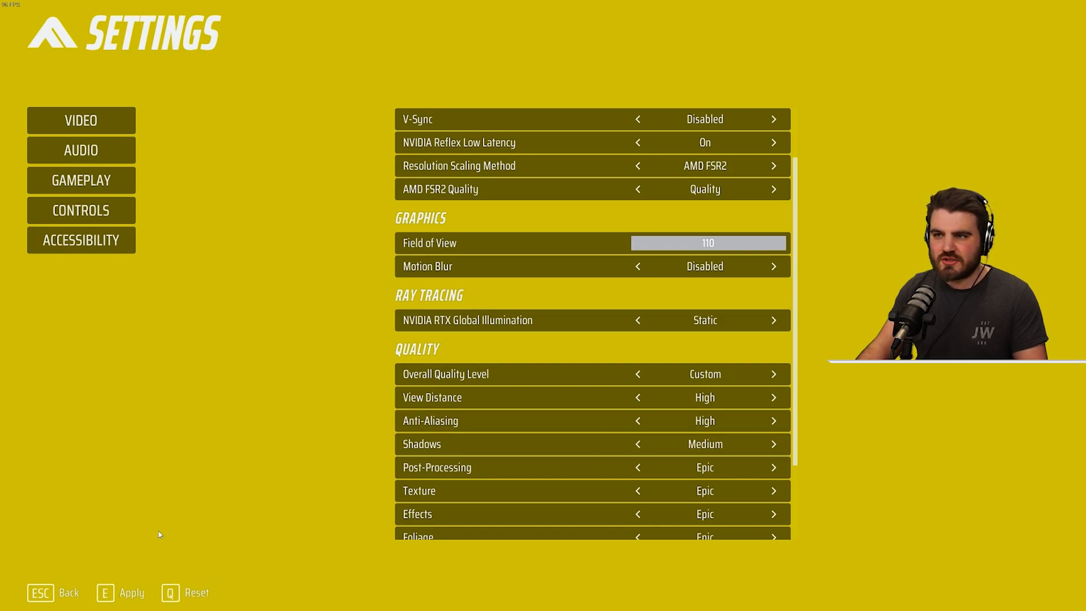
# Step: Return through the pause menu to the settings to drop Shadows to Low
pyautogui.press('Escape')
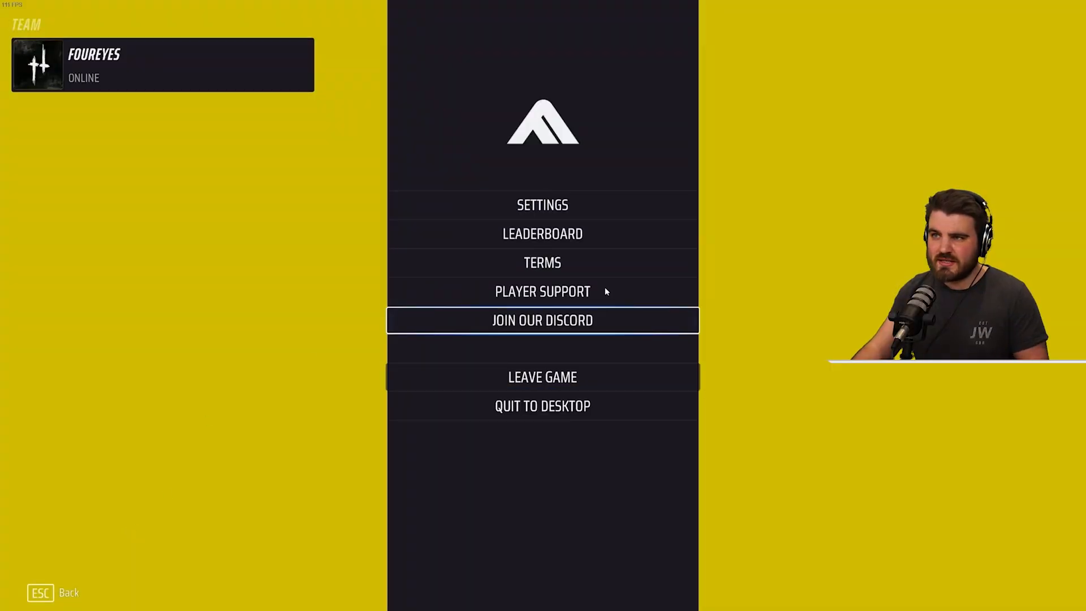
pyautogui.click(542, 205)
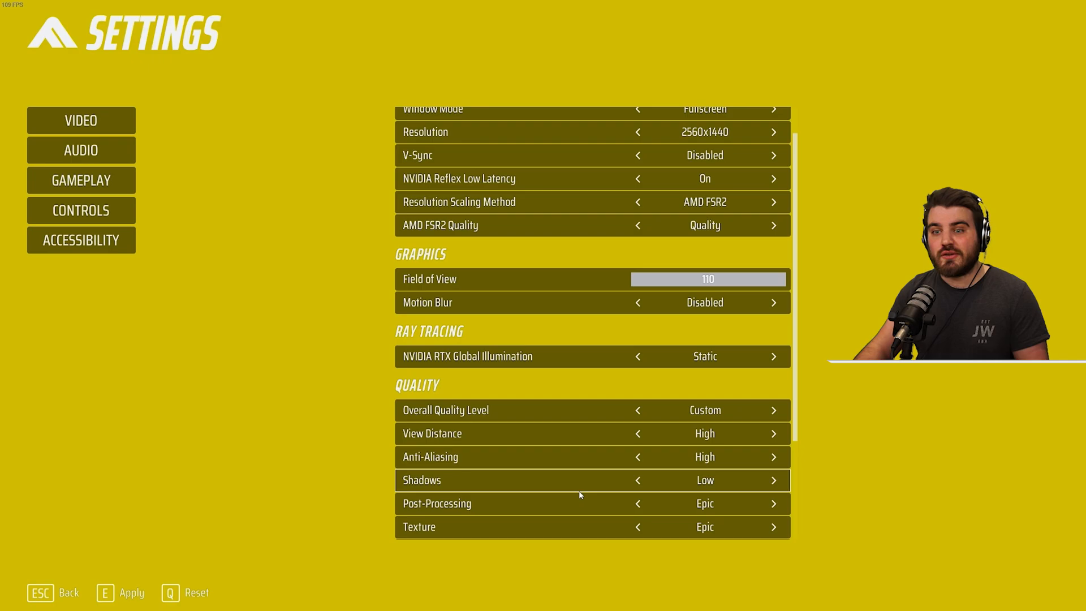
pyautogui.moveTo(128, 578)
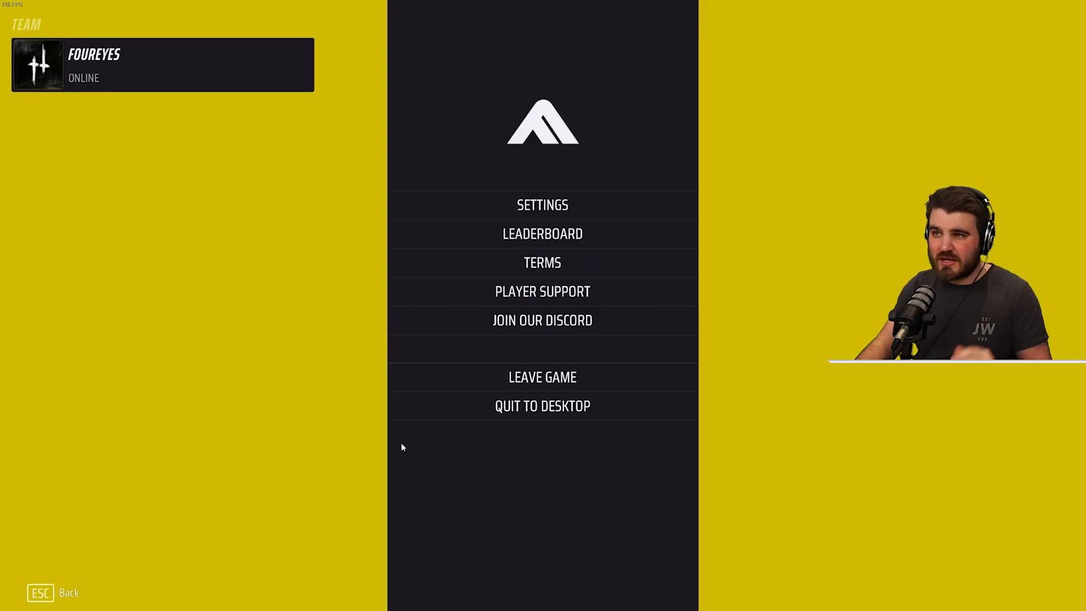
# Step: Raise Shadows from Low back to Medium and scroll down to Post-Processing
pyautogui.click(542, 205)
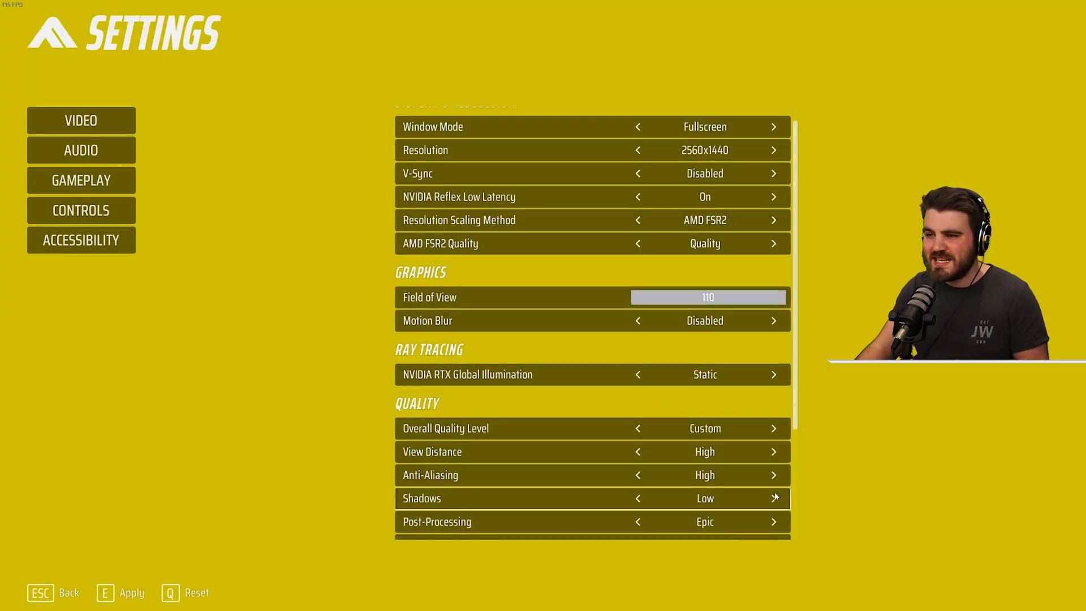
pyautogui.click(774, 497)
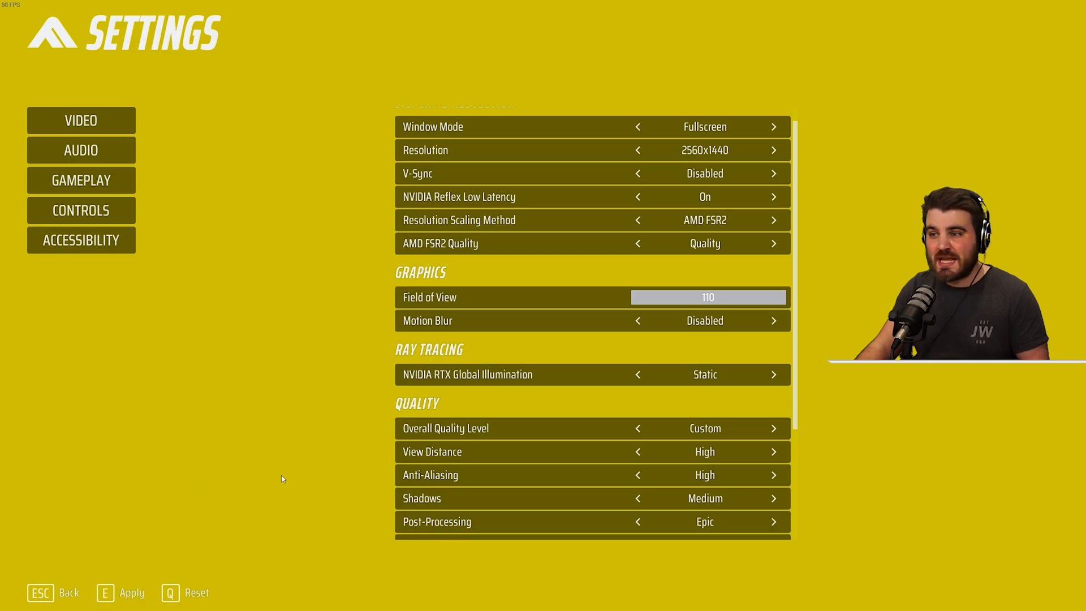
pyautogui.moveTo(420, 474)
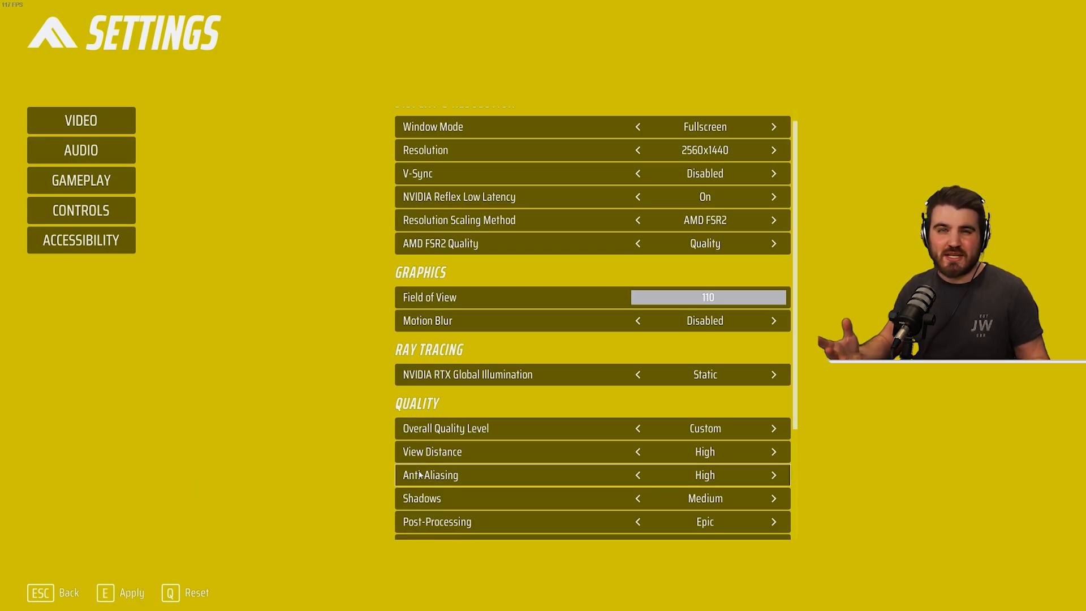
pyautogui.scroll(-3)
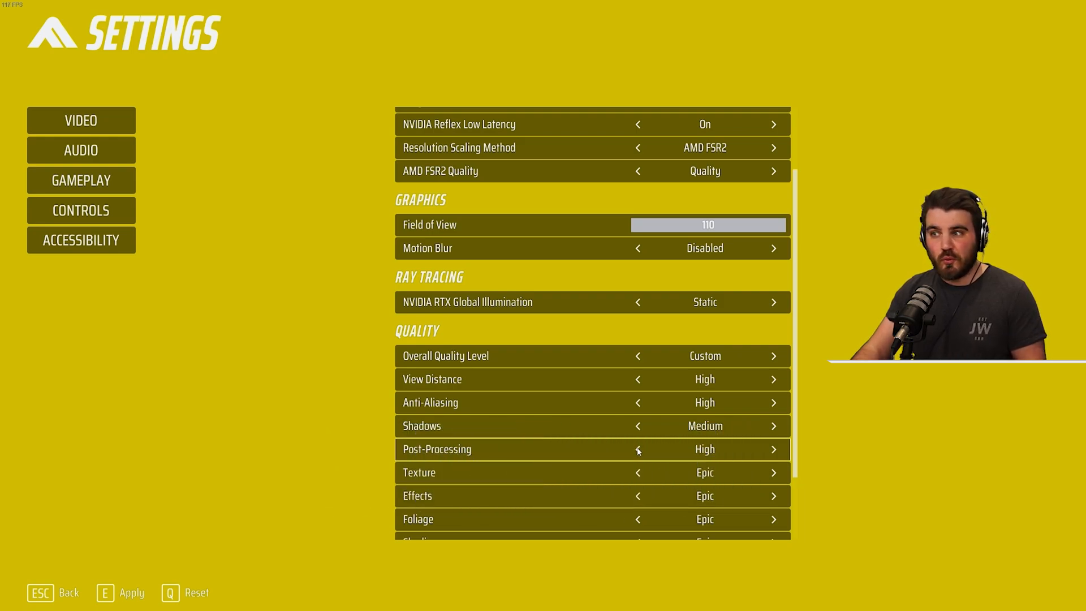
# Step: Lower Post-Processing from High to Low and head back to the practice range to test
pyautogui.click(637, 449)
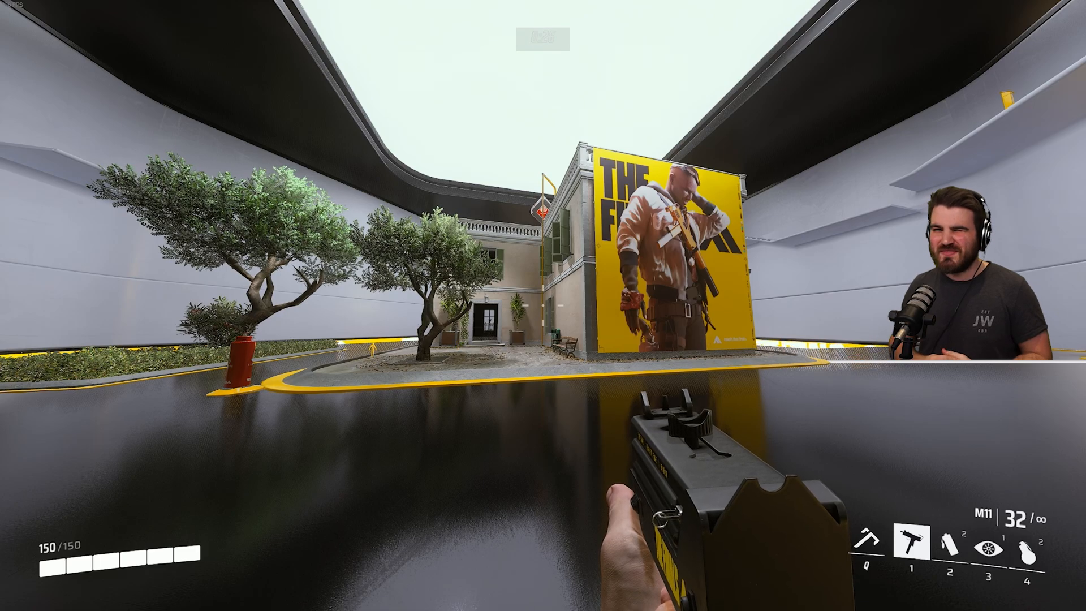
pyautogui.press('Escape')
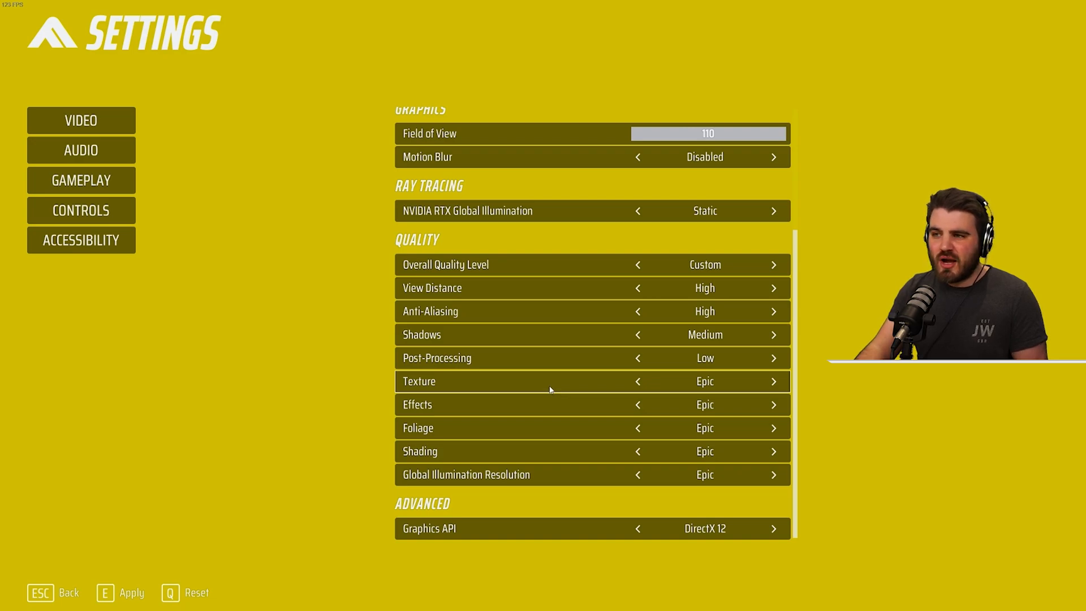
pyautogui.moveTo(297, 479)
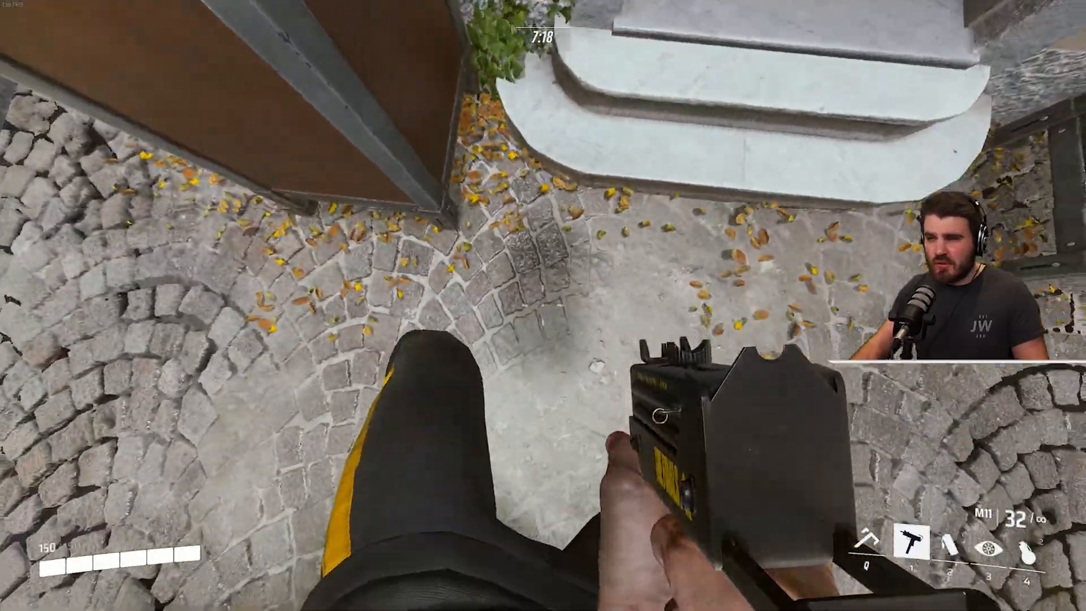
pyautogui.moveTo(542, 305)
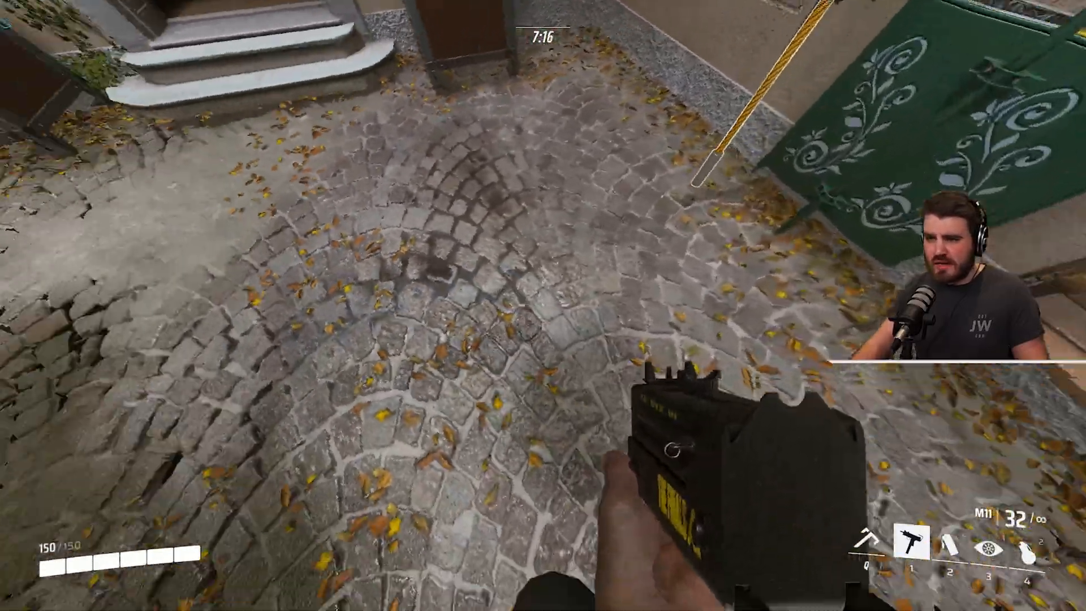
pyautogui.moveTo(543, 306)
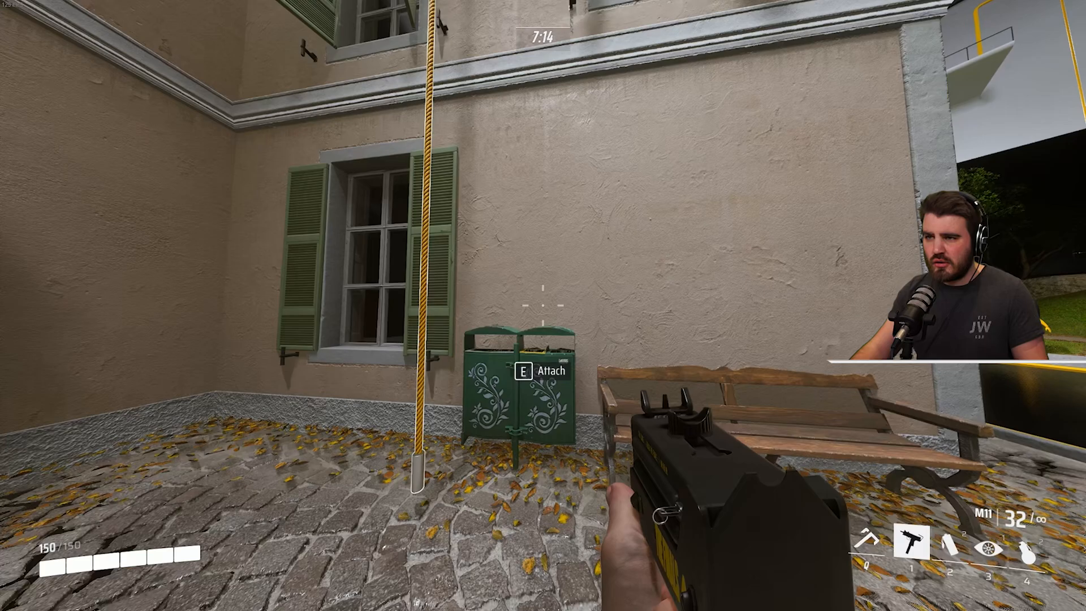
# Step: Lower Texture quality from Epic to Low, test it in the match, then return to the video settings
pyautogui.press('Escape')
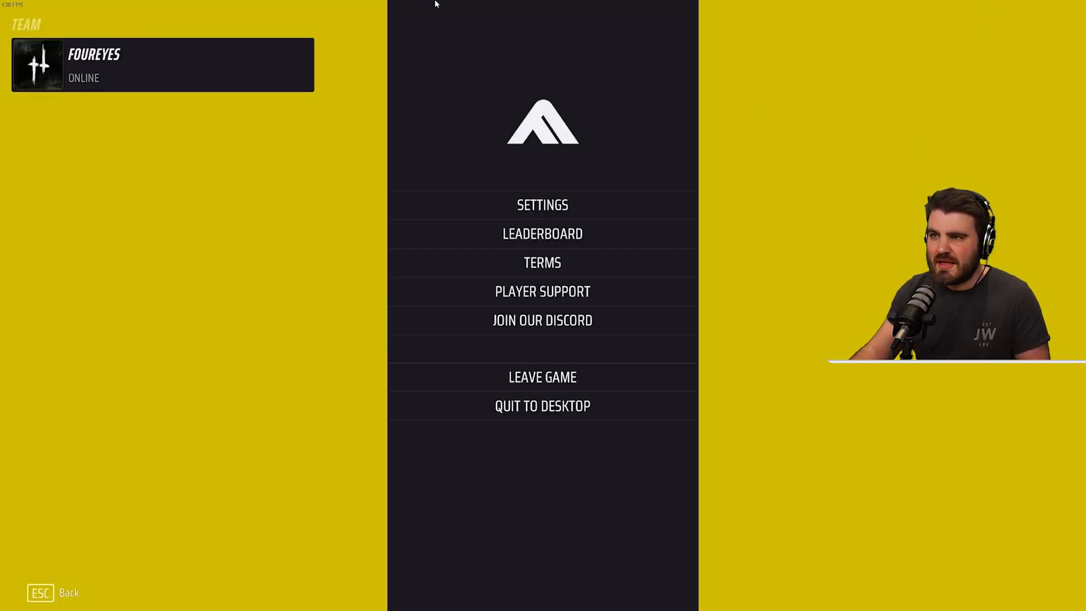
pyautogui.click(542, 204)
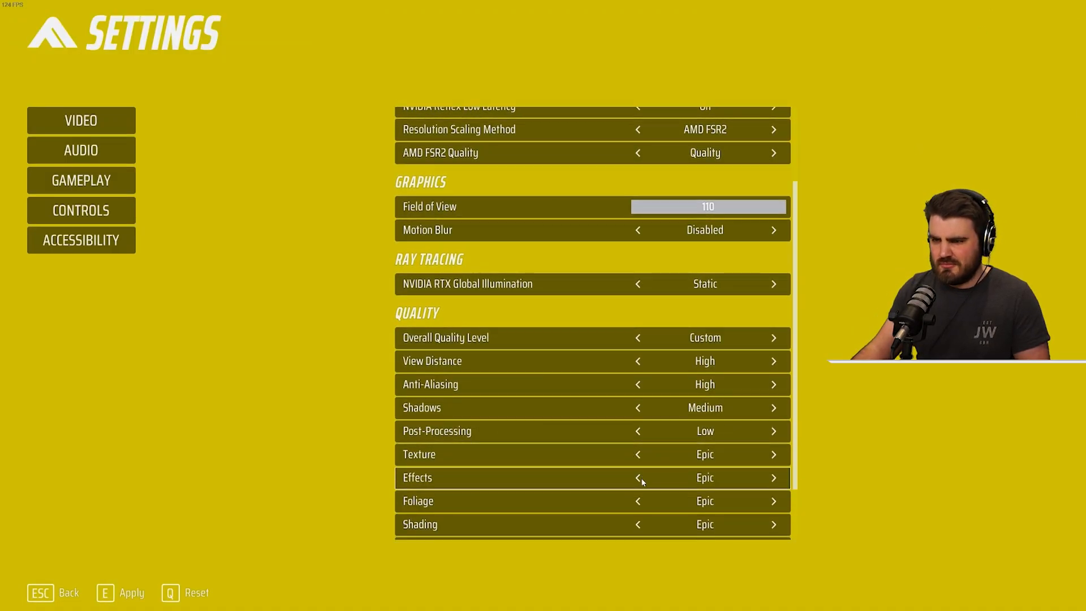
pyautogui.click(636, 455)
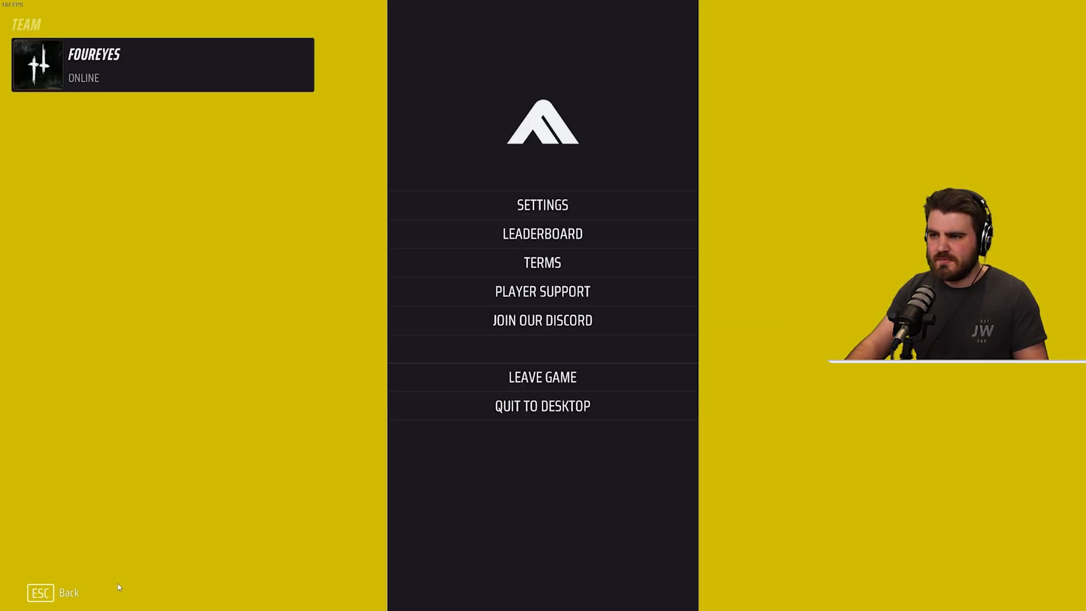
pyautogui.press('Escape')
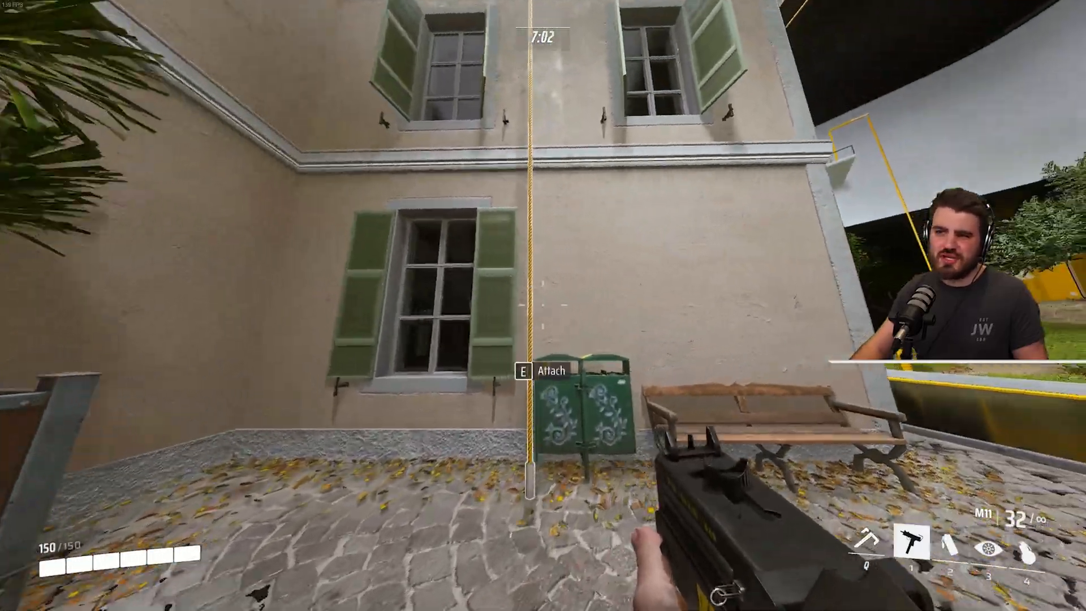
pyautogui.moveTo(542, 306)
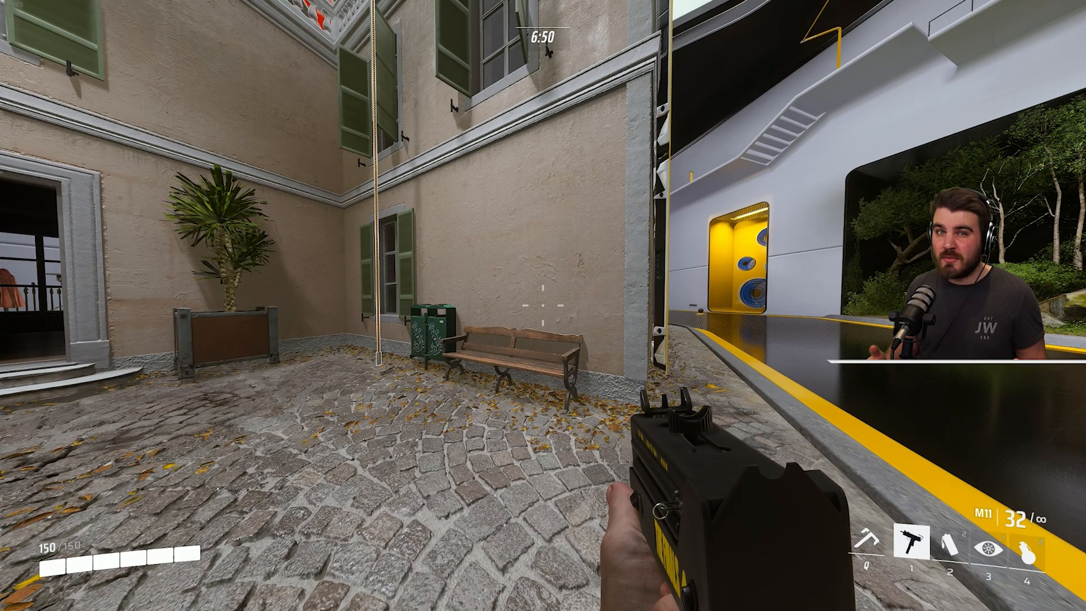
pyautogui.press('Escape')
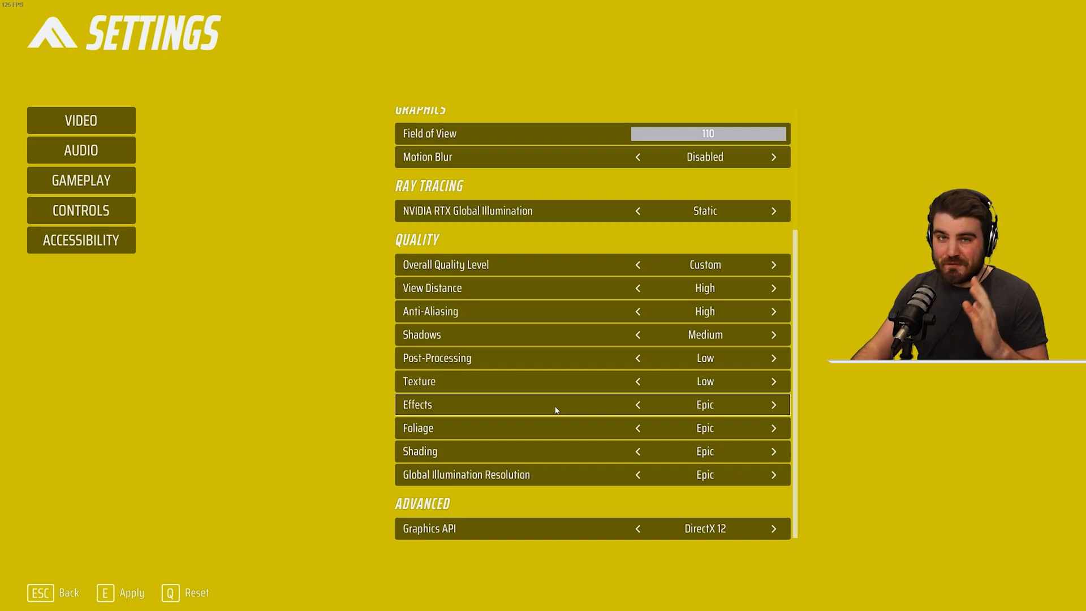
# Step: Lower Effects quality from Epic through High to Low
pyautogui.click(637, 405)
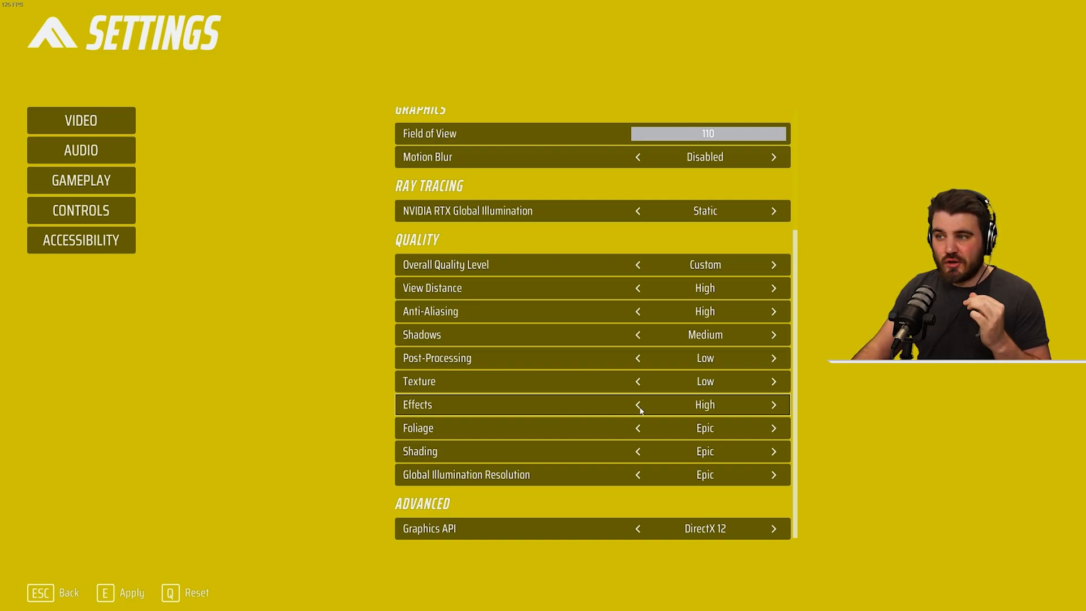
pyautogui.click(636, 405)
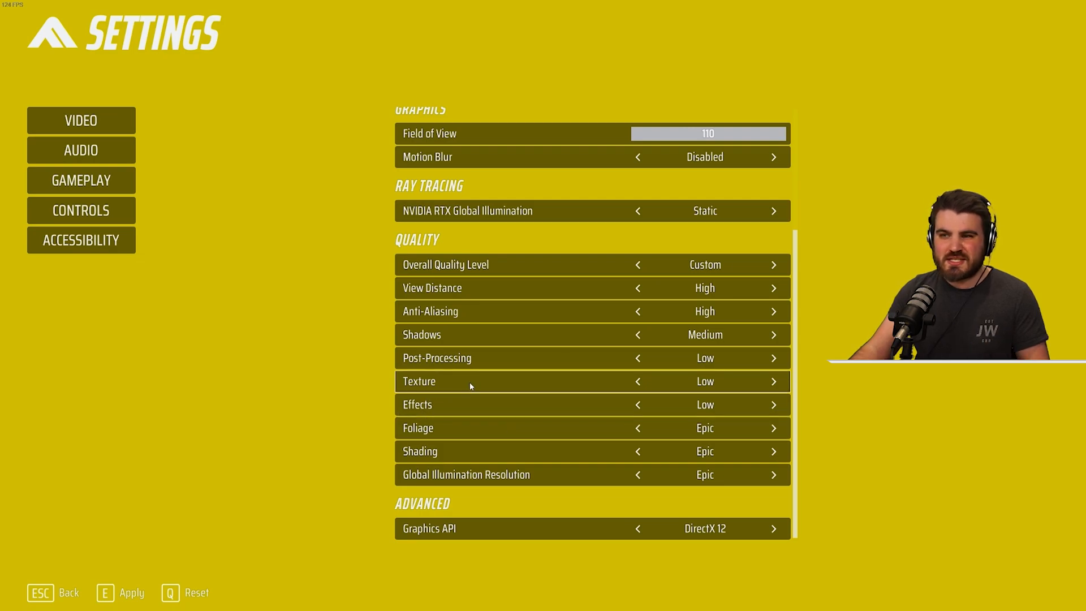
pyautogui.moveTo(455, 436)
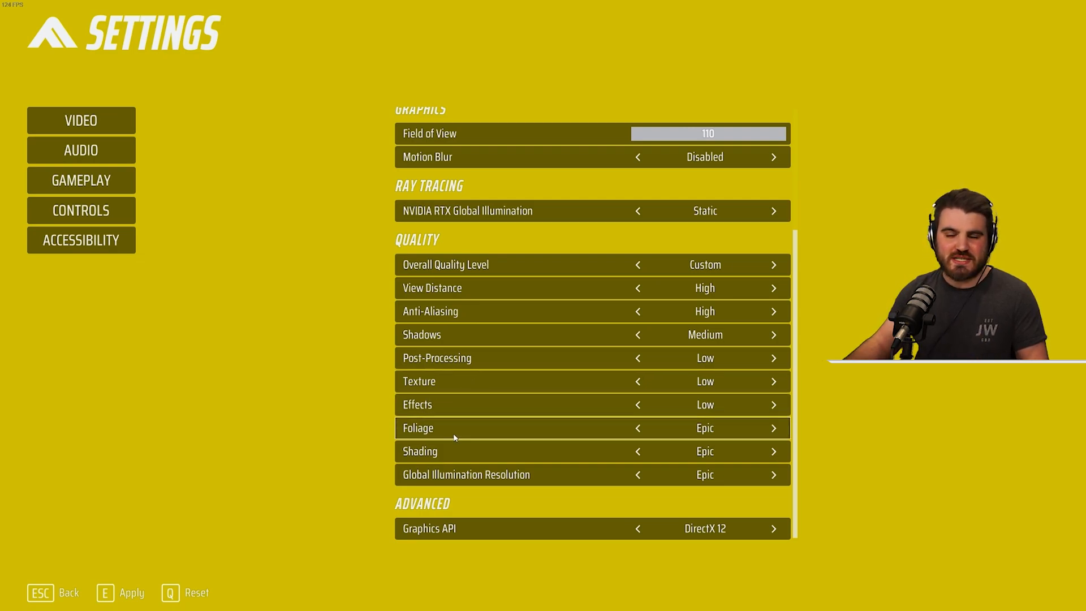
pyautogui.moveTo(267, 526)
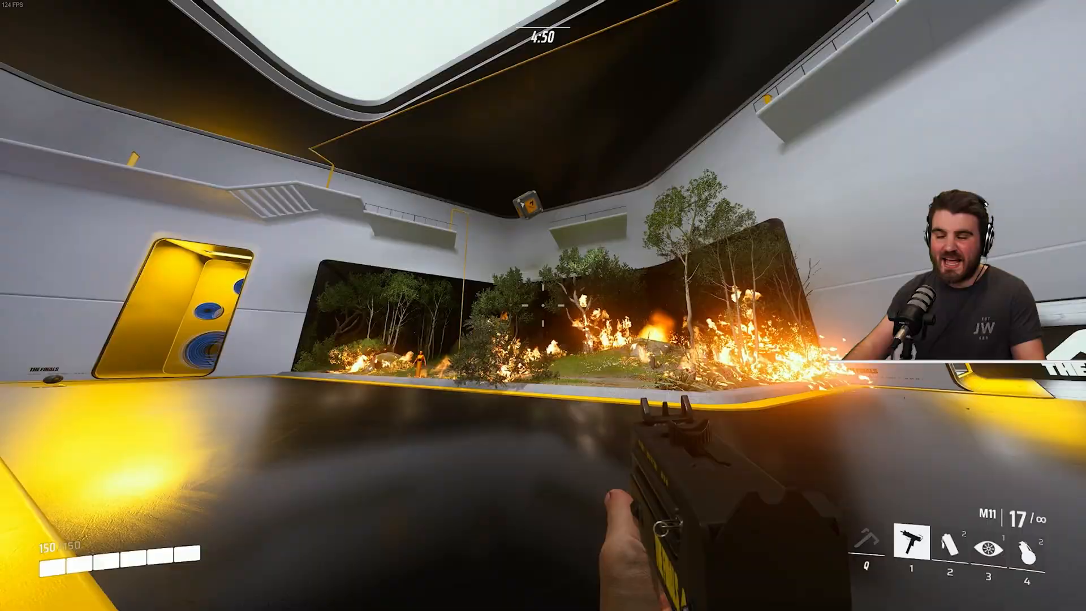
# Step: Lower Foliage quality from Epic to Low and resume play to test it
pyautogui.press('Escape')
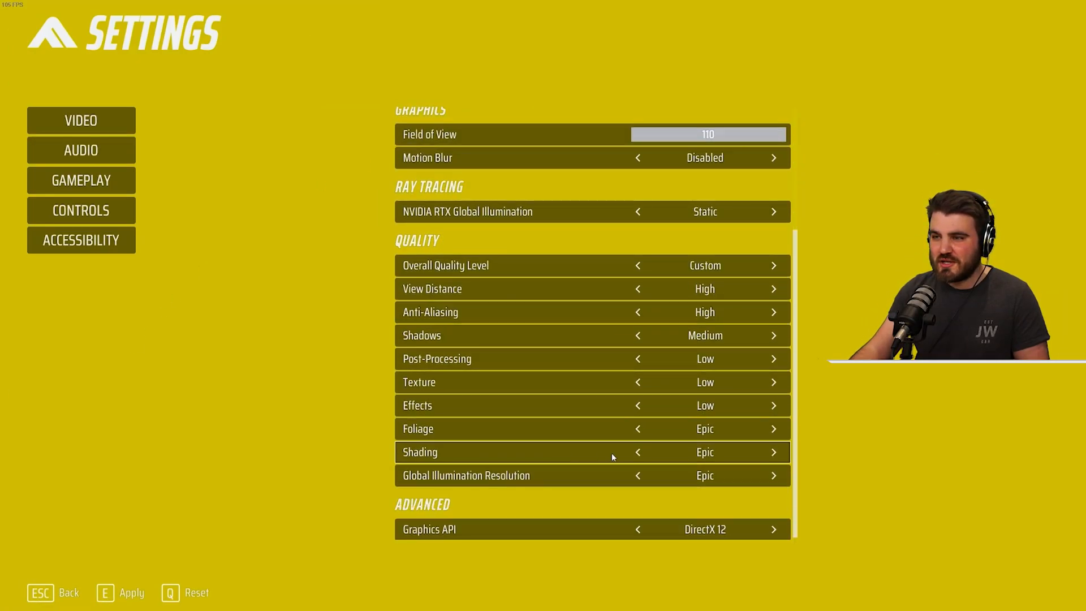
pyautogui.click(636, 427)
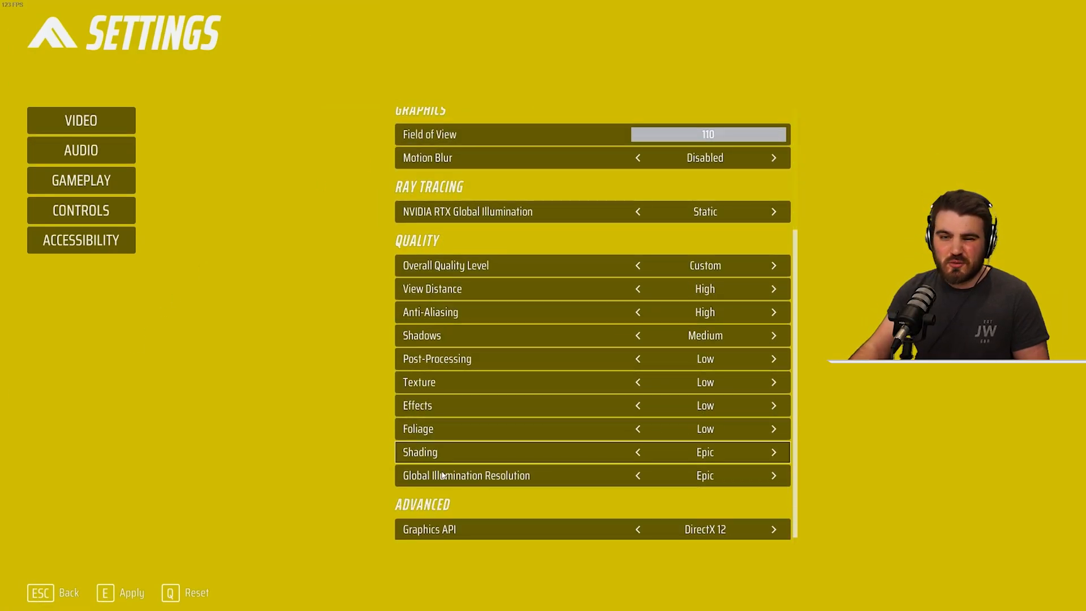
pyautogui.press('Escape')
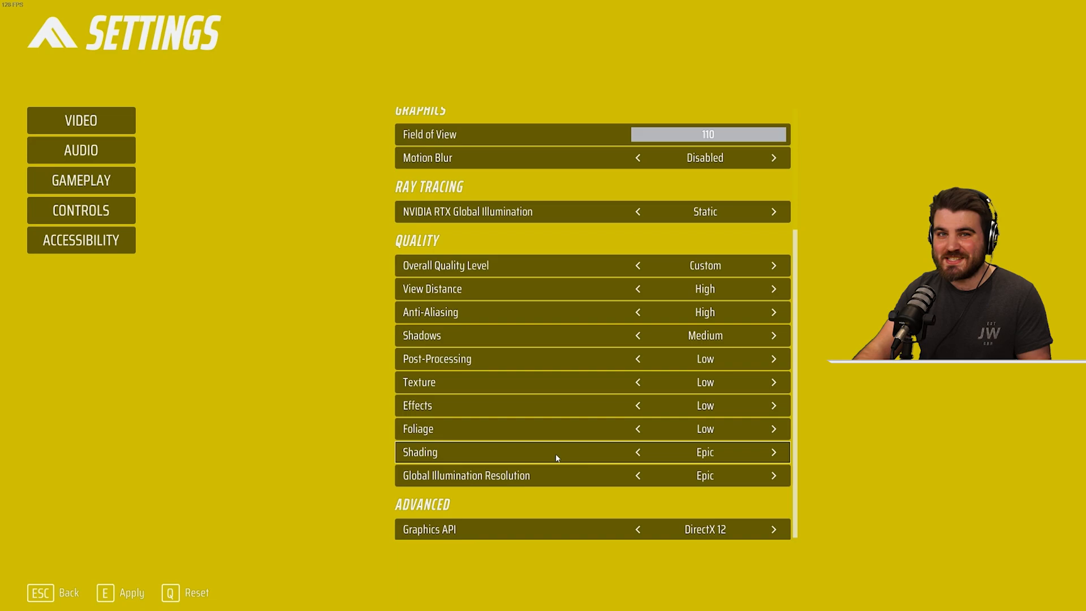
pyautogui.moveTo(587, 452)
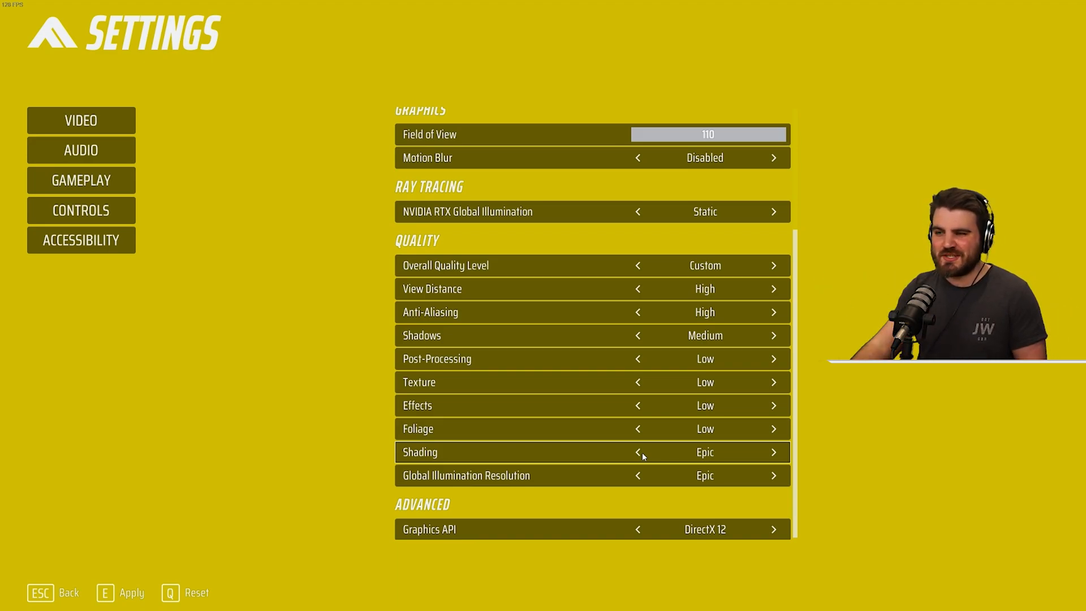
# Step: Lower Shading quality from Epic through Medium down to Low
pyautogui.click(637, 452)
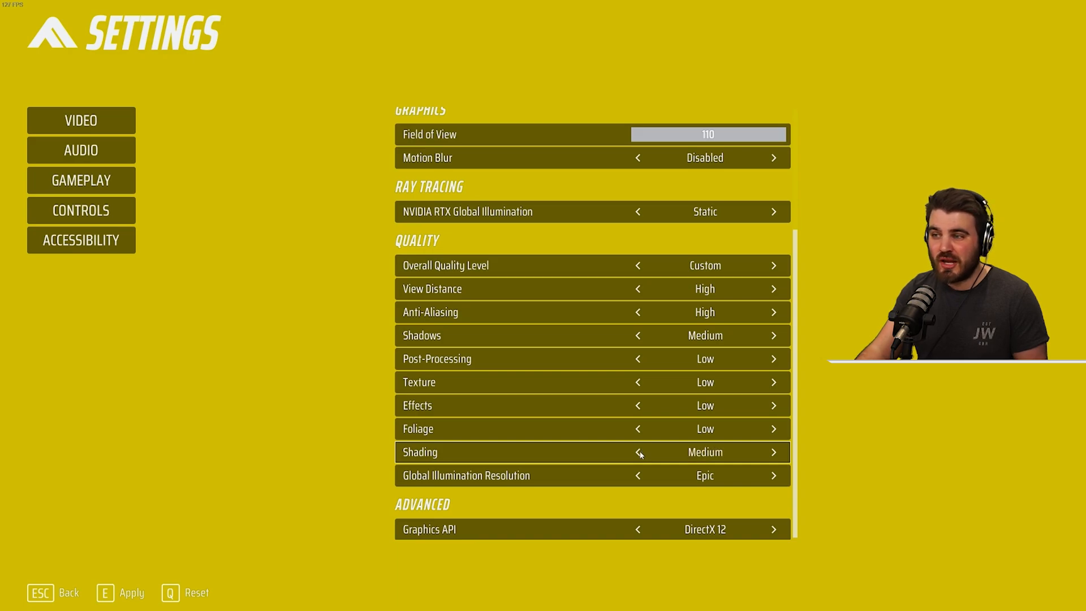
pyautogui.click(637, 451)
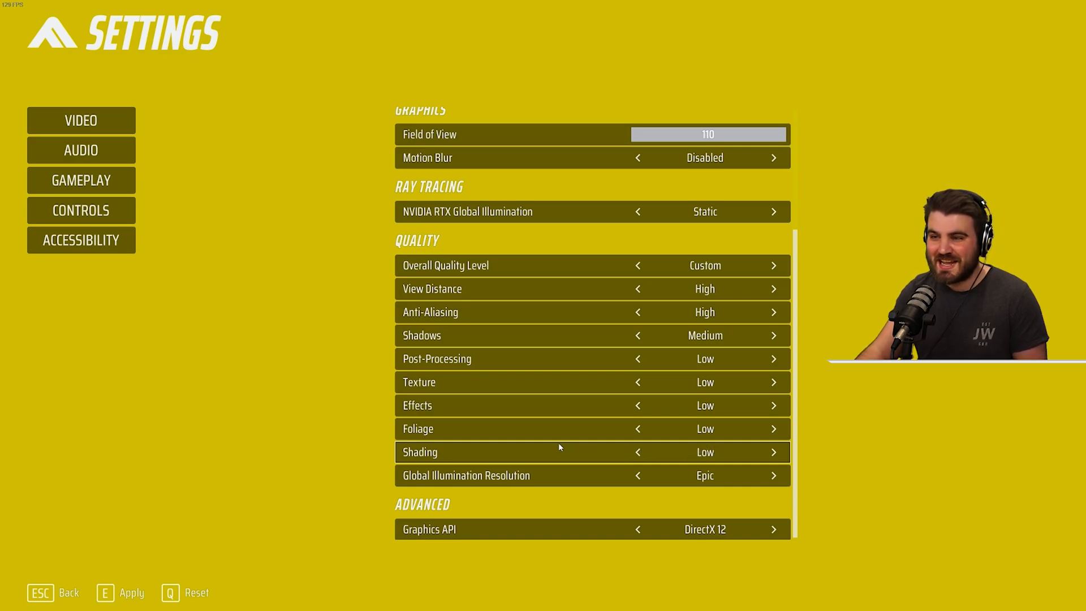
pyautogui.moveTo(550, 452)
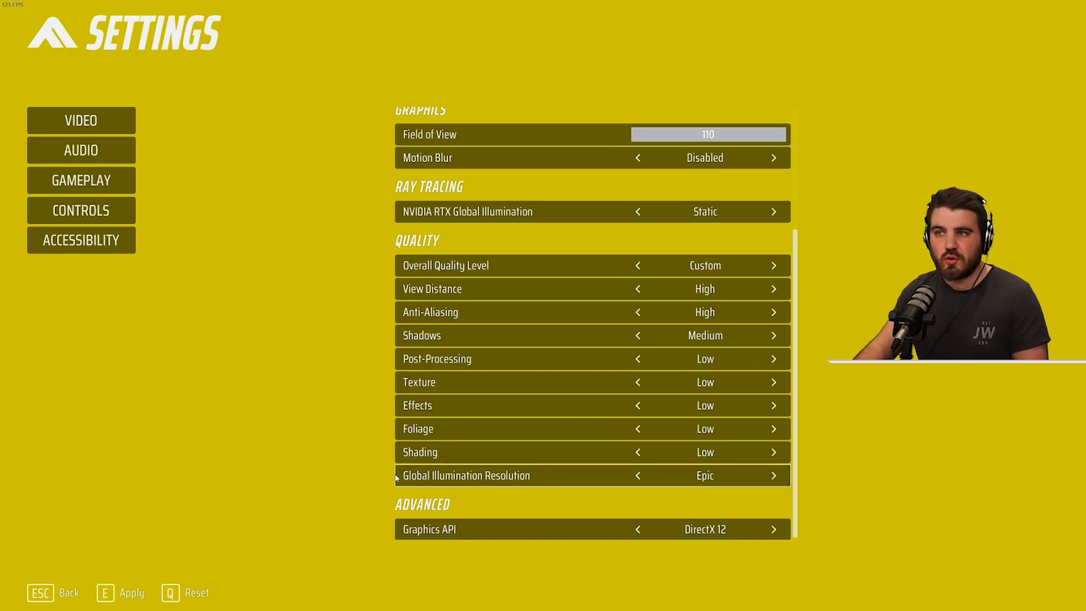
pyautogui.moveTo(467, 211)
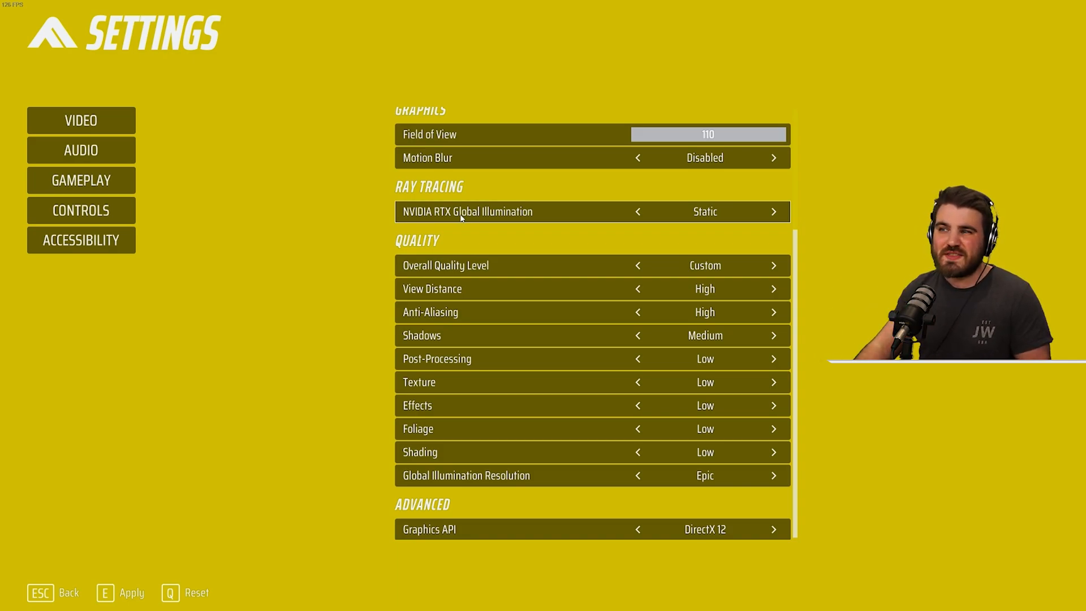
pyautogui.moveTo(619, 214)
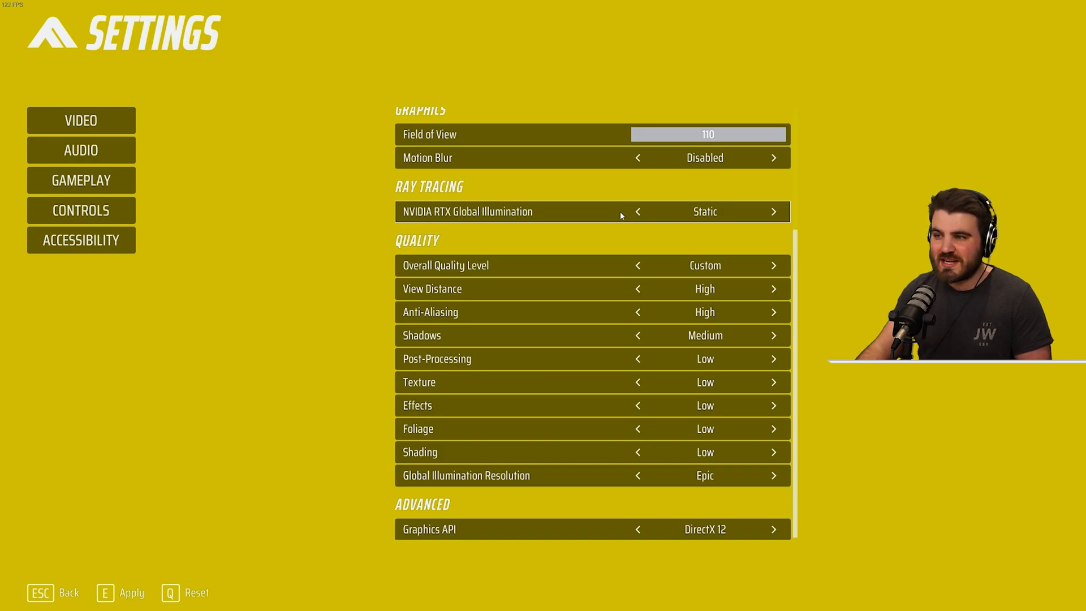
# Step: Lower Global Illumination Resolution from Epic to High
pyautogui.click(636, 475)
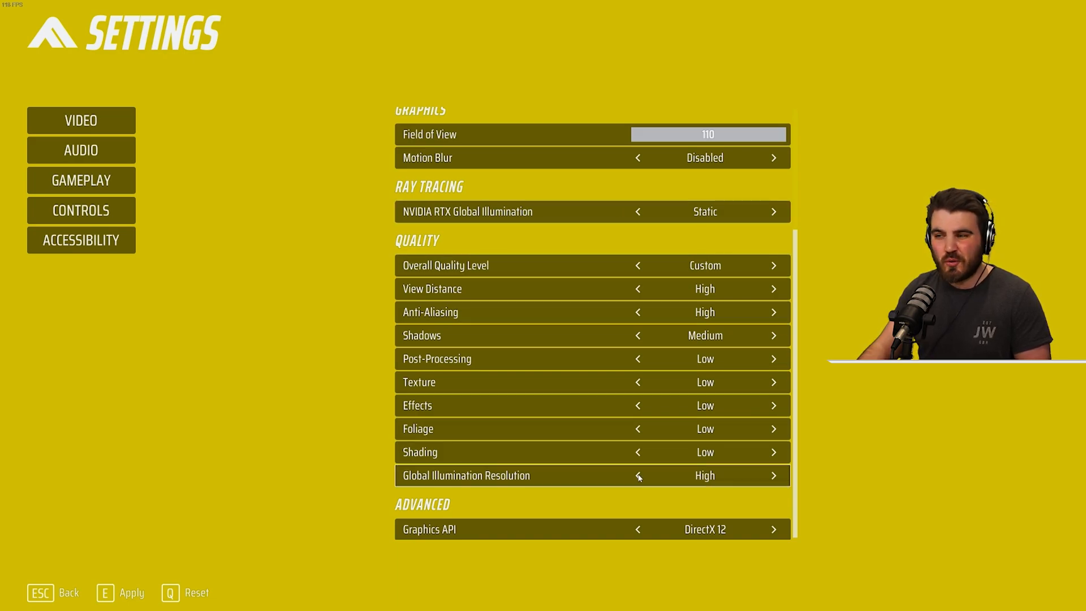
pyautogui.click(637, 475)
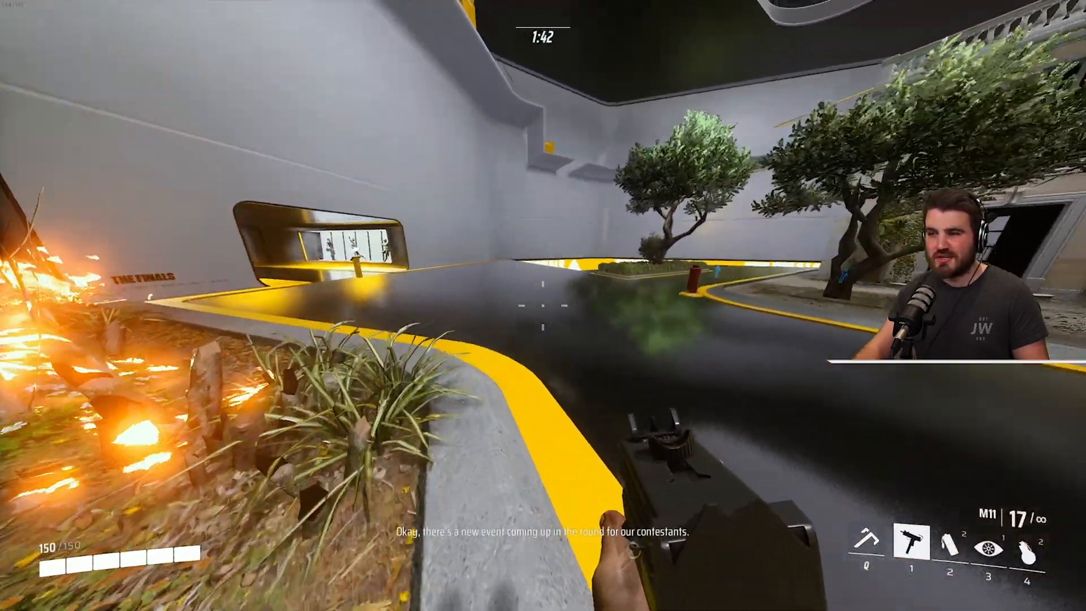
pyautogui.moveTo(543, 305)
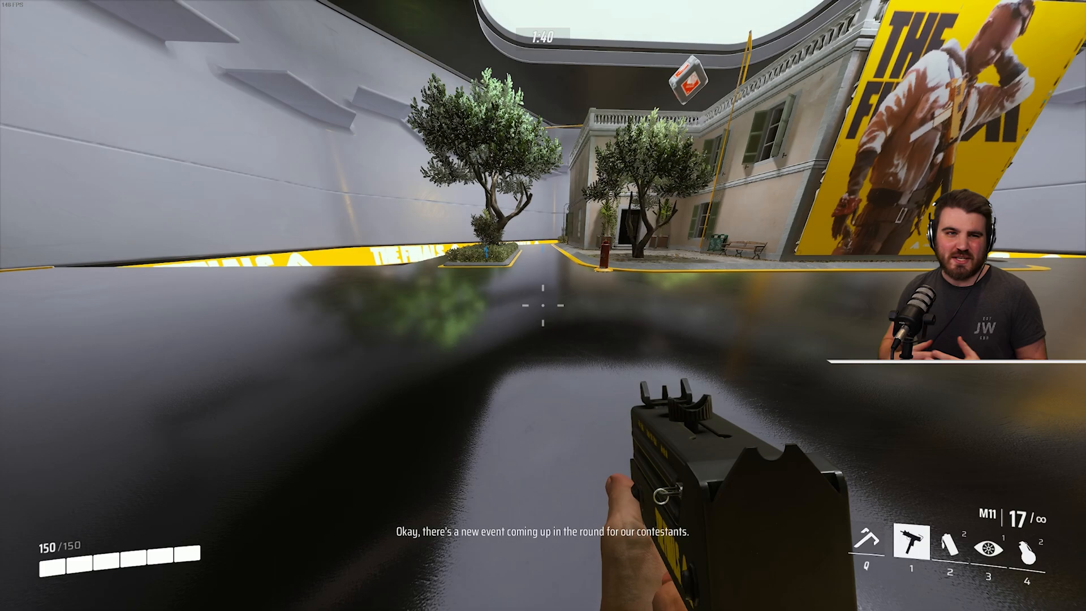